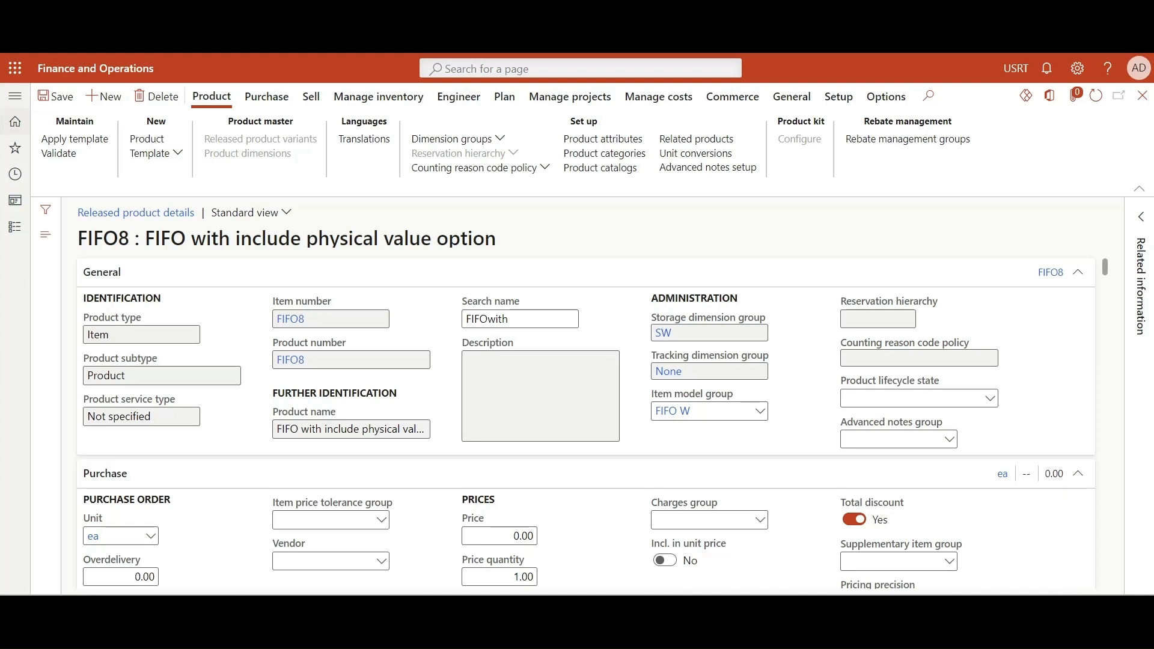
{"action": "mouse_move", "coordinate": [764, 242]}
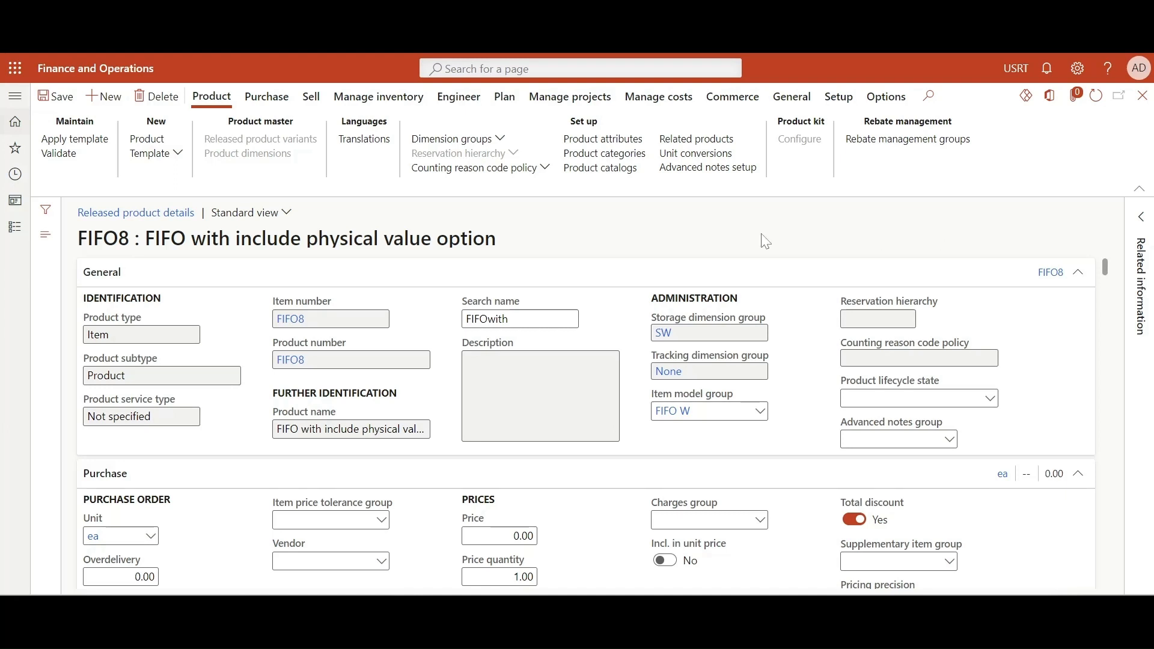
{"action": "mouse_move", "coordinate": [973, 246]}
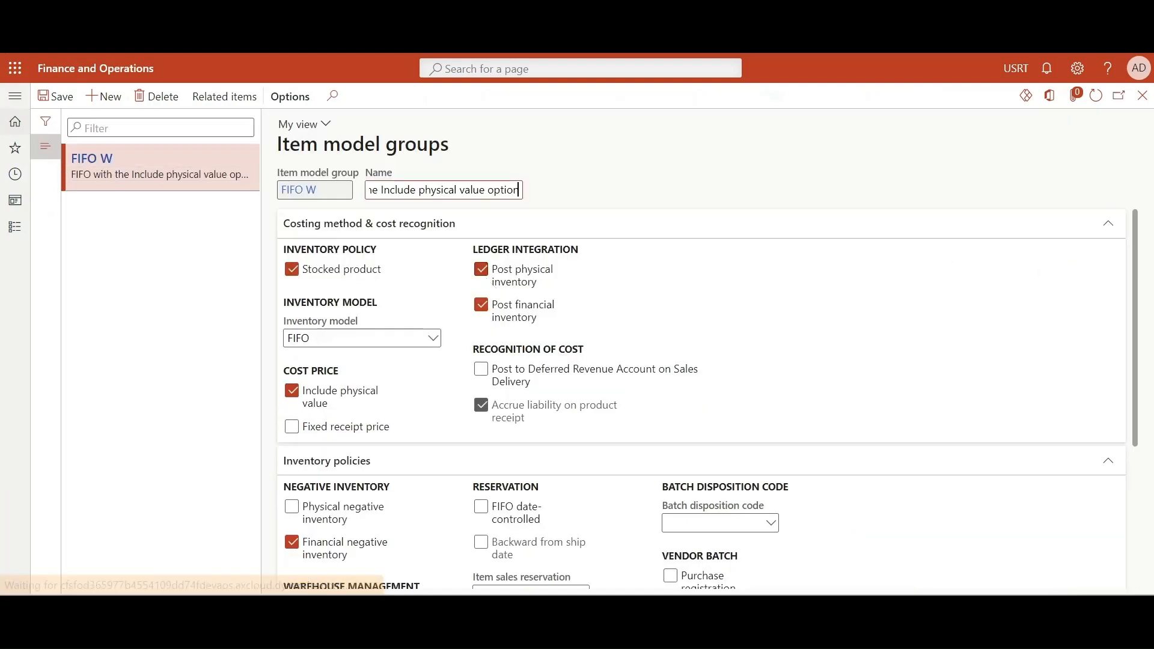
{"action": "mouse_move", "coordinate": [426, 417]}
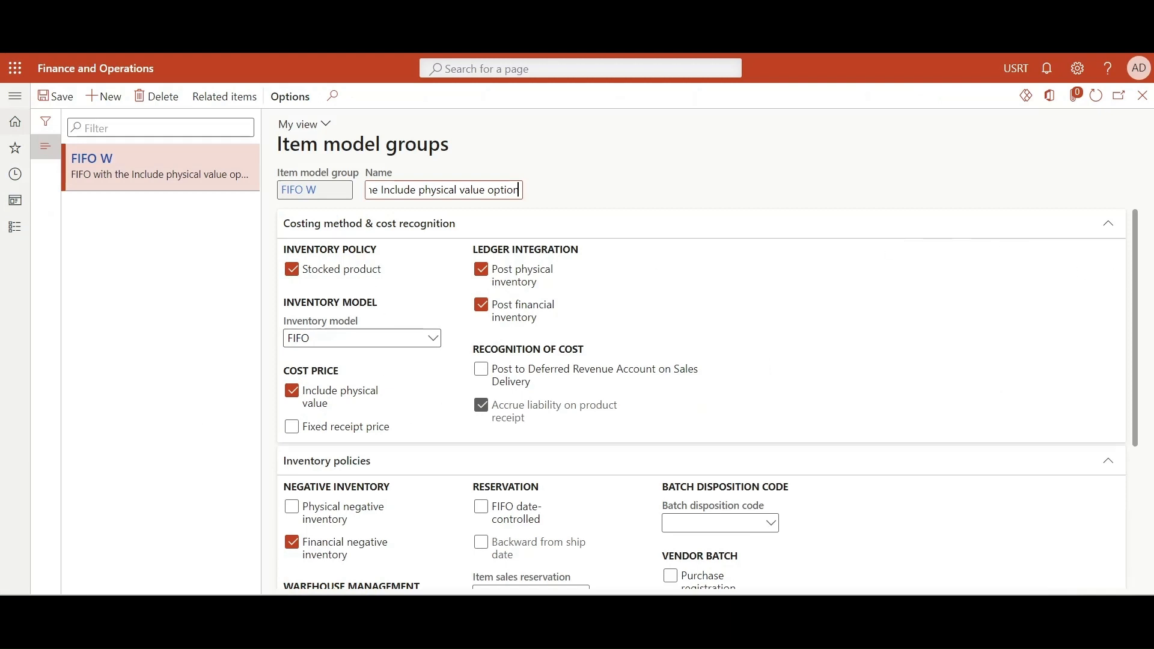
{"action": "mouse_move", "coordinate": [337, 397]}
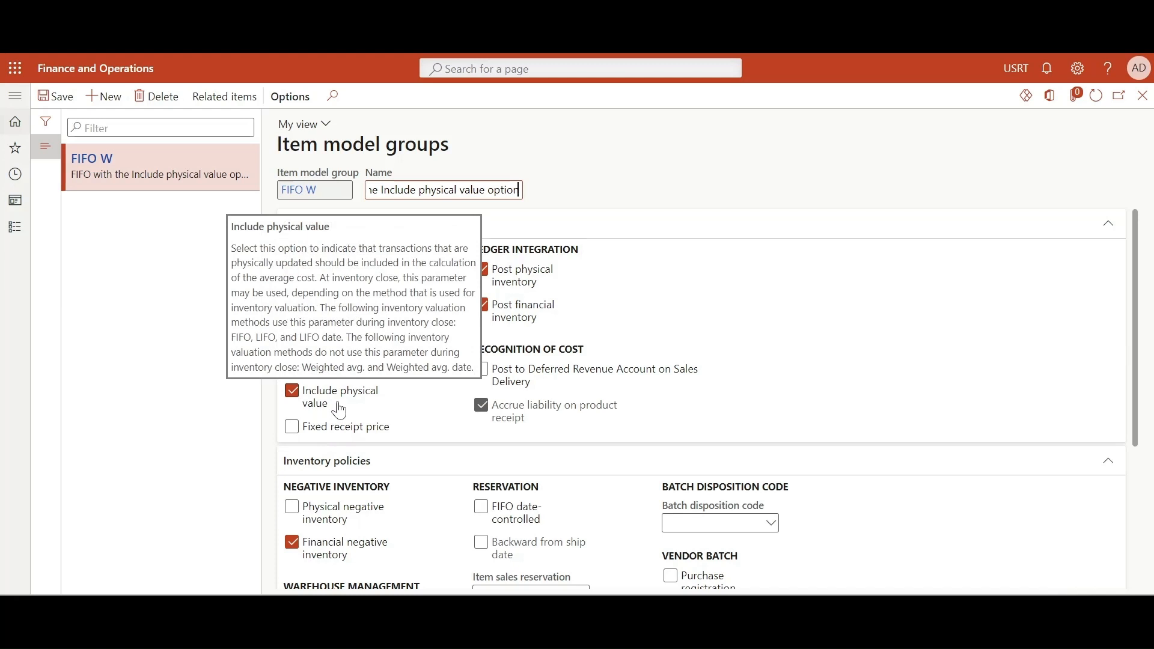
{"action": "mouse_move", "coordinate": [346, 407]}
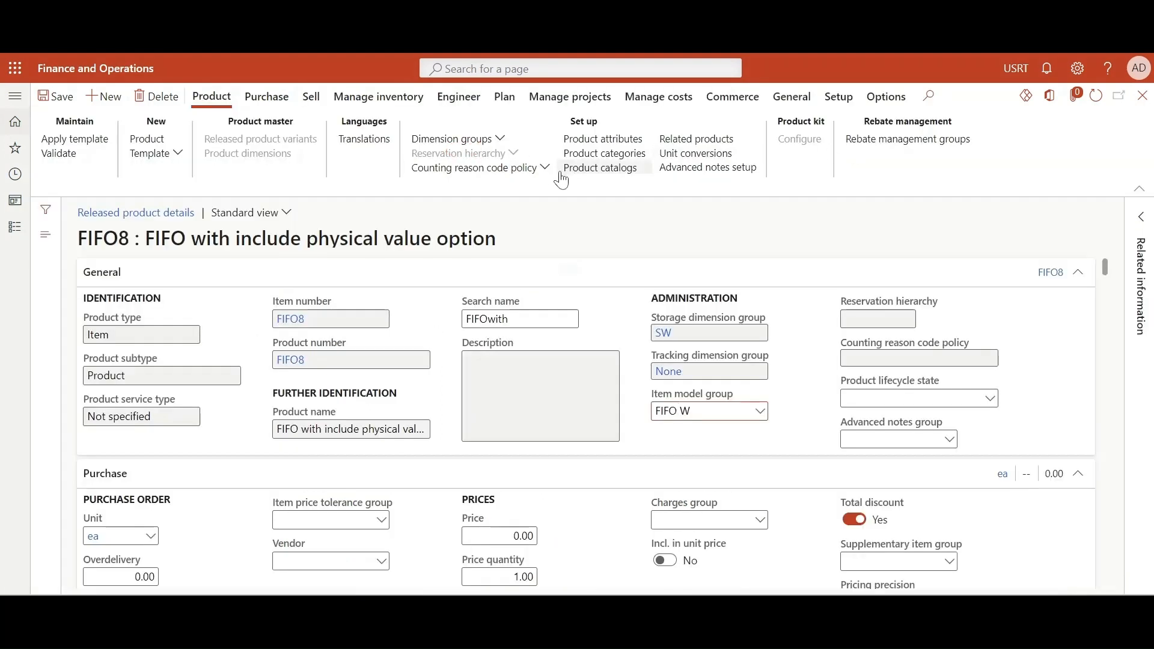
{"action": "mouse_move", "coordinate": [604, 153]}
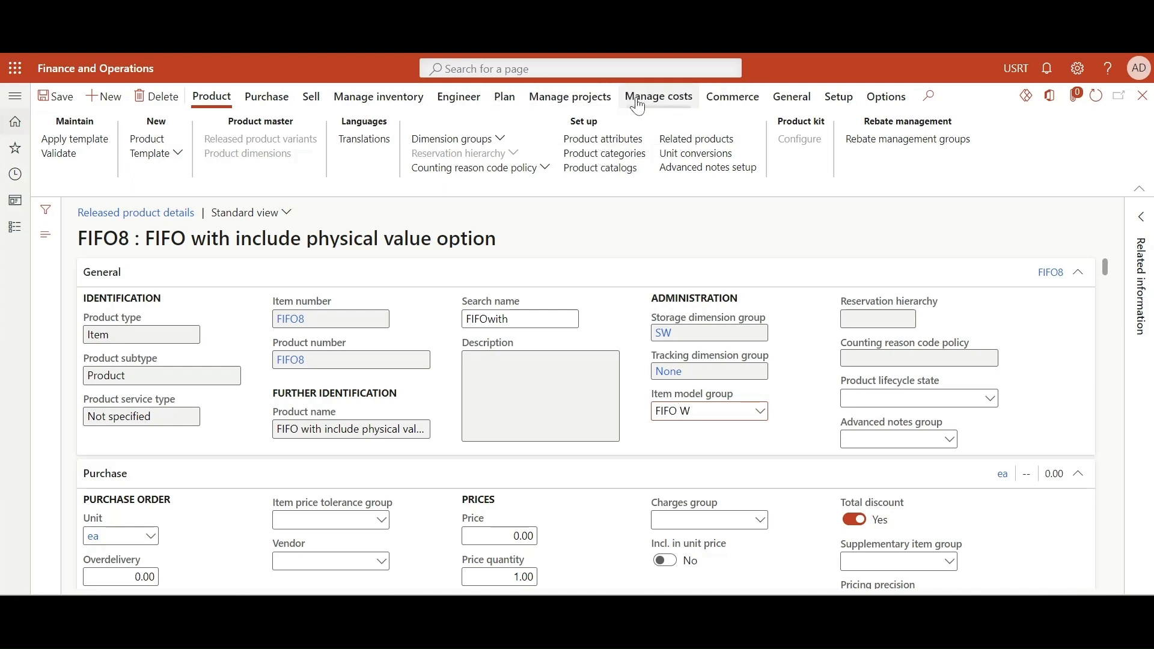
Show FIFO8's Manage costs actions in the action pane
{"action": "left_click", "coordinate": [658, 96]}
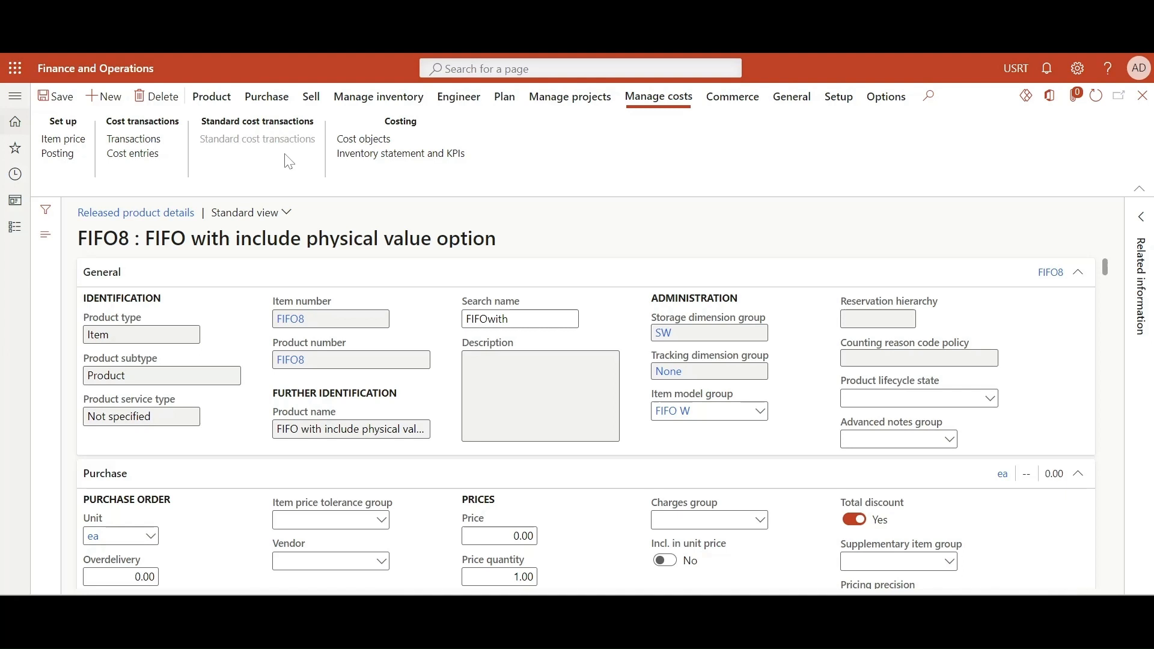
Open FIFO8's inventory transactions and scroll to the cost amount columns
{"action": "left_click", "coordinate": [134, 139]}
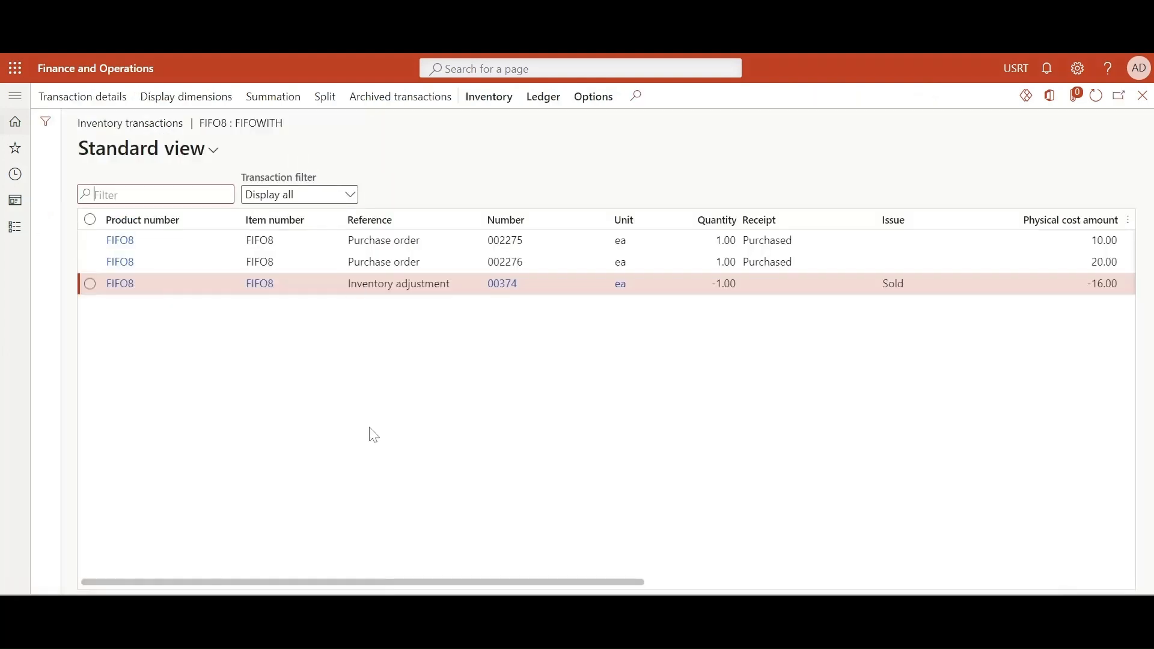
{"action": "scroll", "scroll_direction": "right", "scroll_amount": 3}
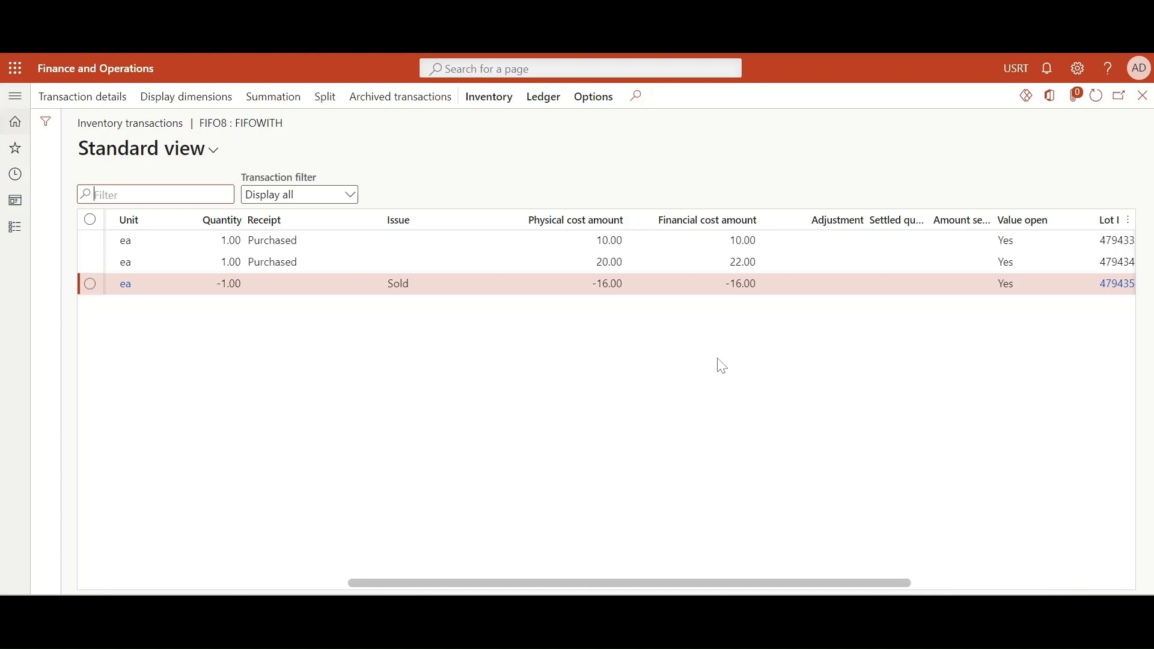
{"action": "mouse_move", "coordinate": [715, 354]}
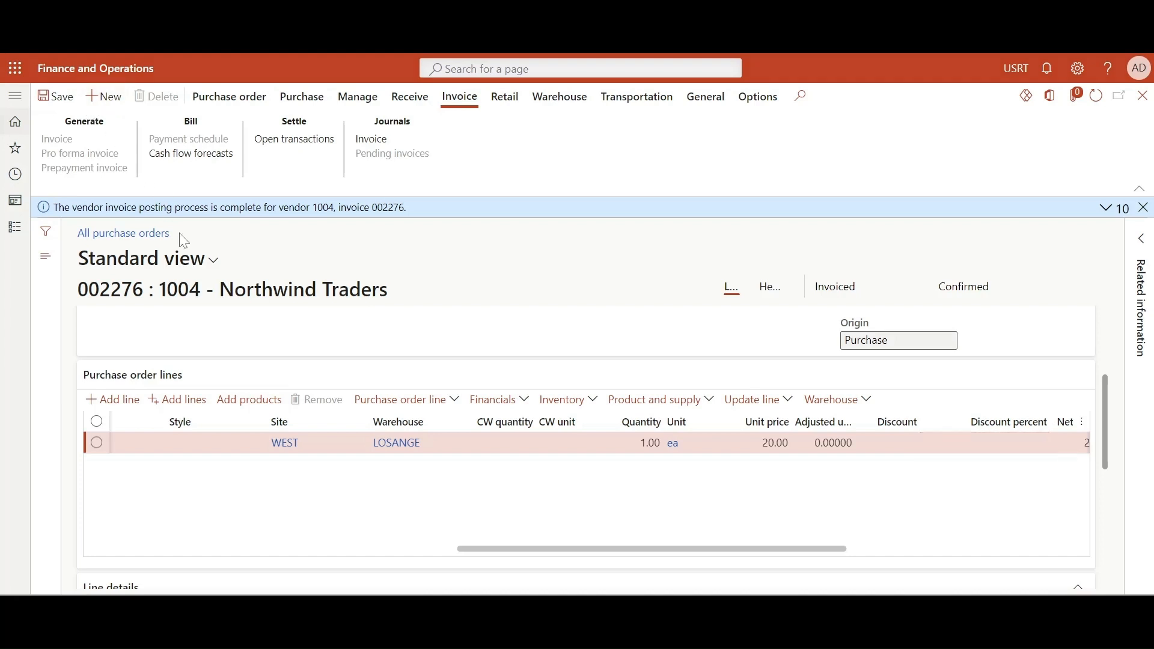
Create a purchase order for vendor 1004 Northwind Traders with a 1 ea line at 25.00
{"action": "left_click", "coordinate": [104, 96]}
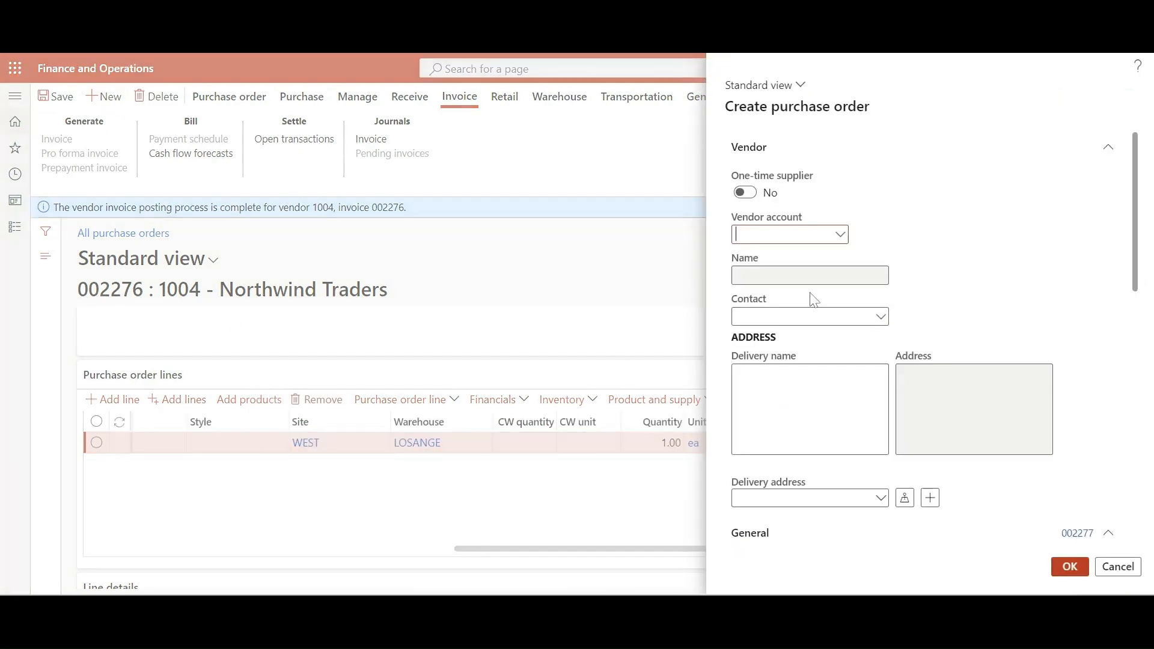
{"action": "type", "text": "1004"}
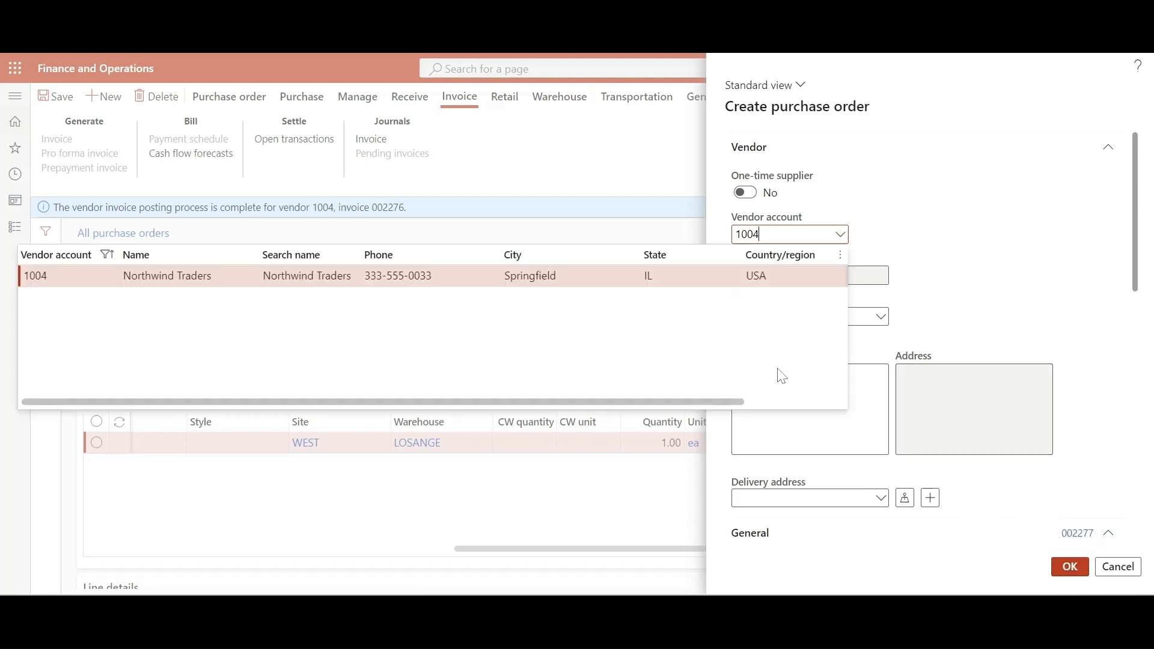
{"action": "left_click", "coordinate": [167, 275]}
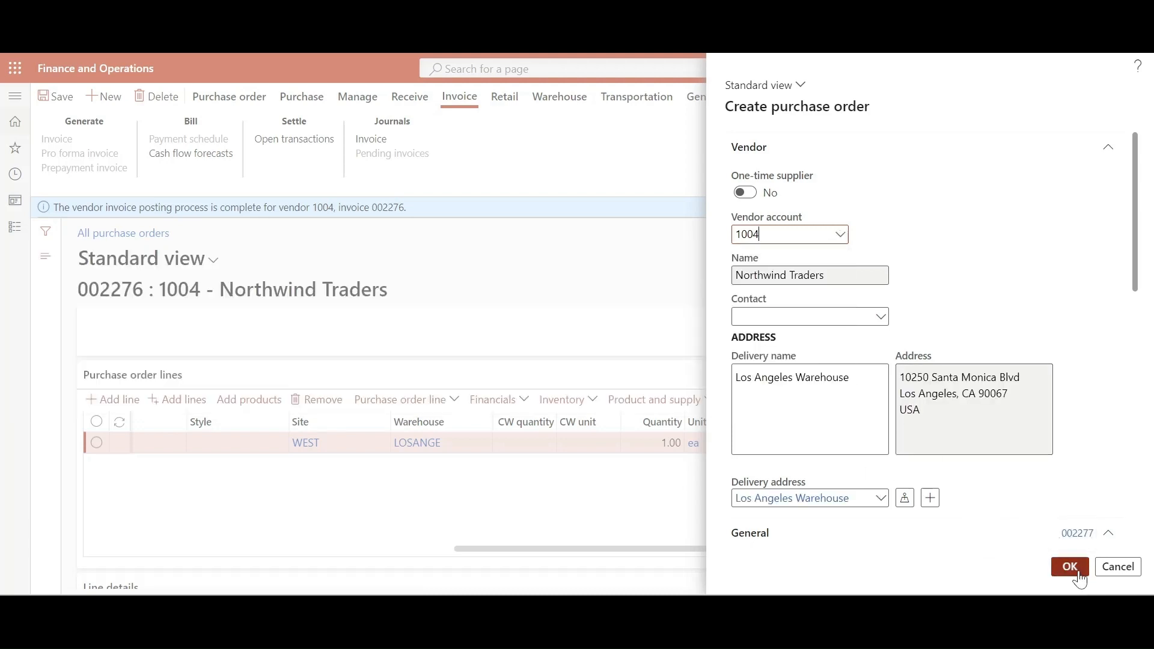
{"action": "left_click", "coordinate": [1069, 567]}
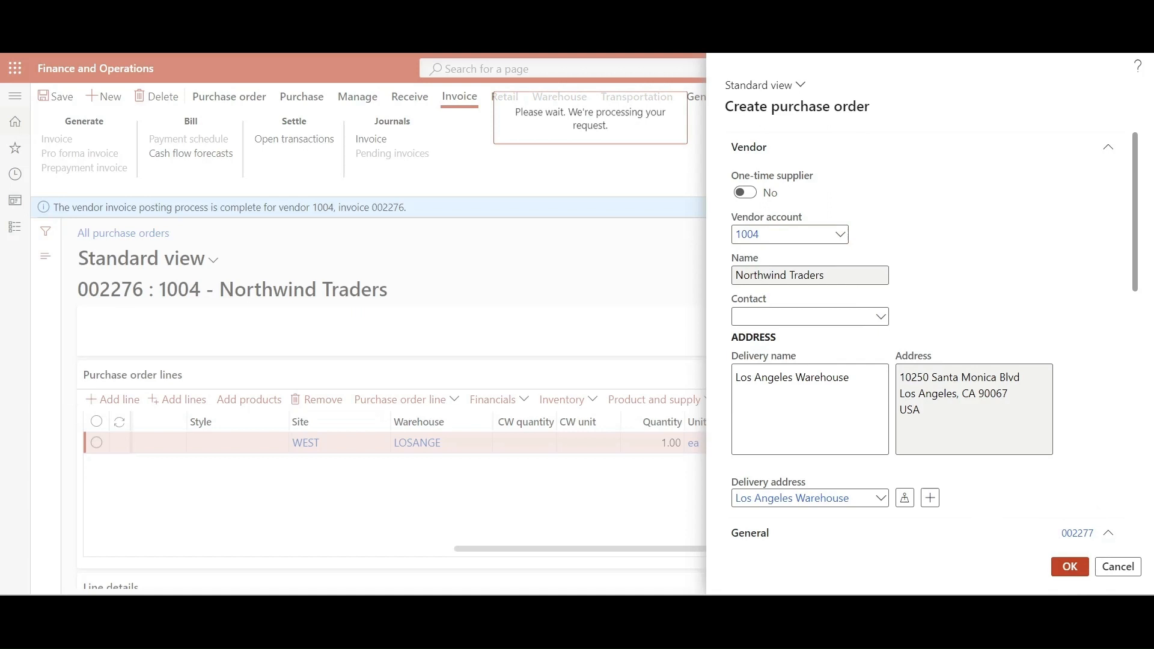
{"action": "left_click", "coordinate": [1069, 567]}
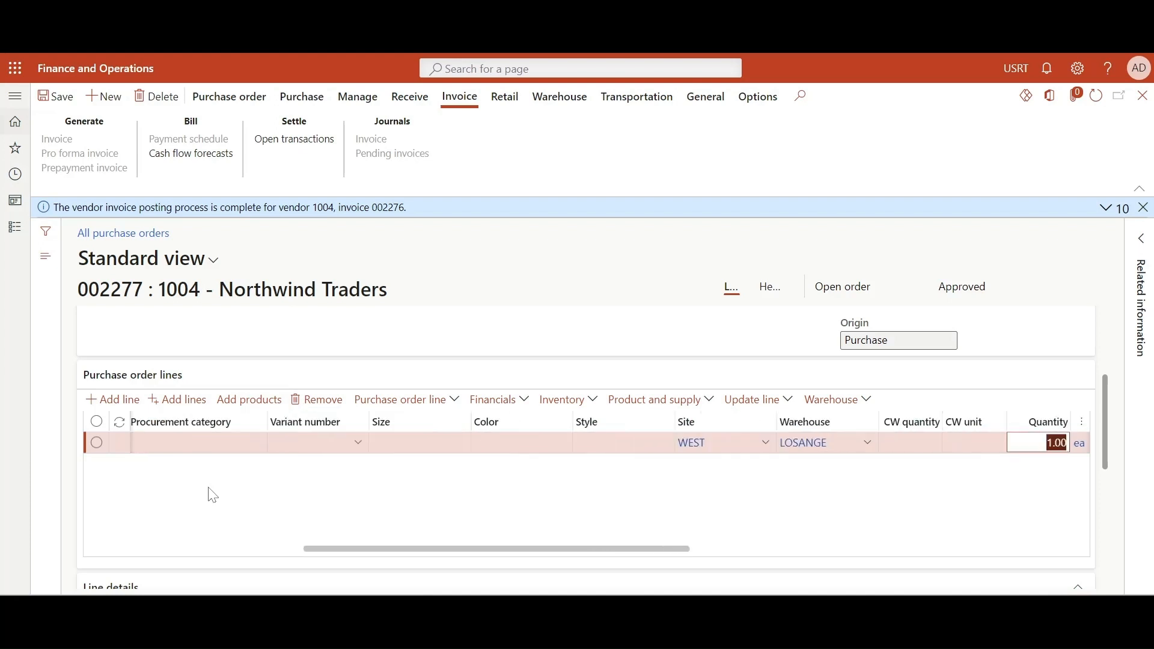
{"action": "scroll", "scroll_direction": "right", "scroll_amount": 3}
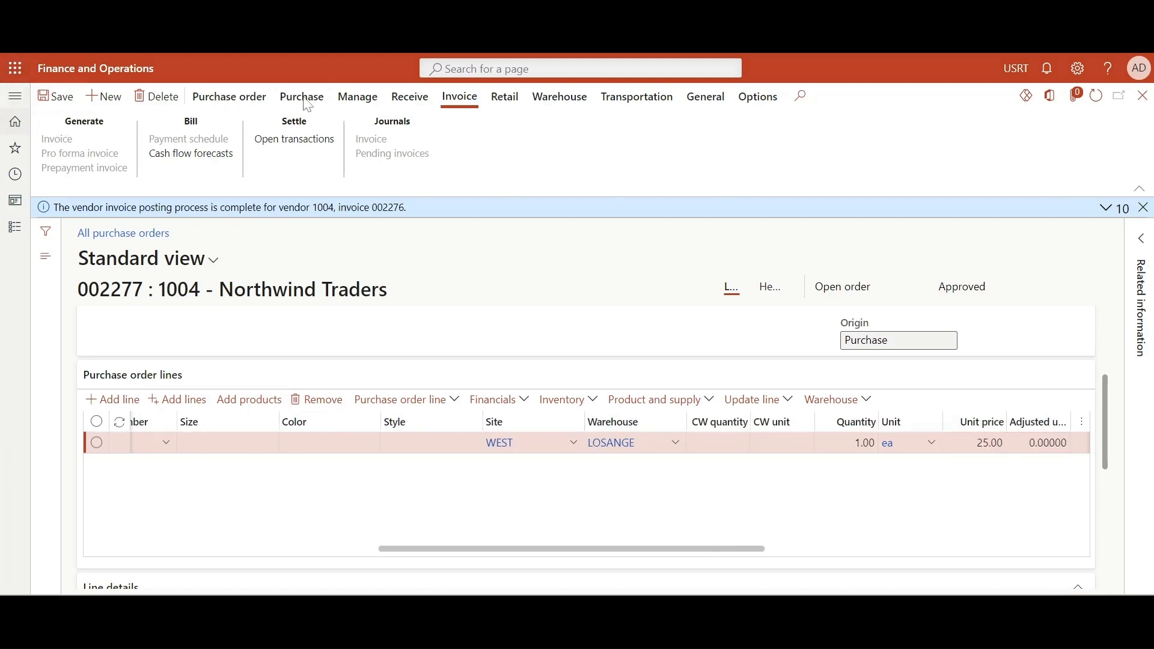
Confirm purchase order 002277 from the Purchase tab
{"action": "left_click", "coordinate": [301, 96]}
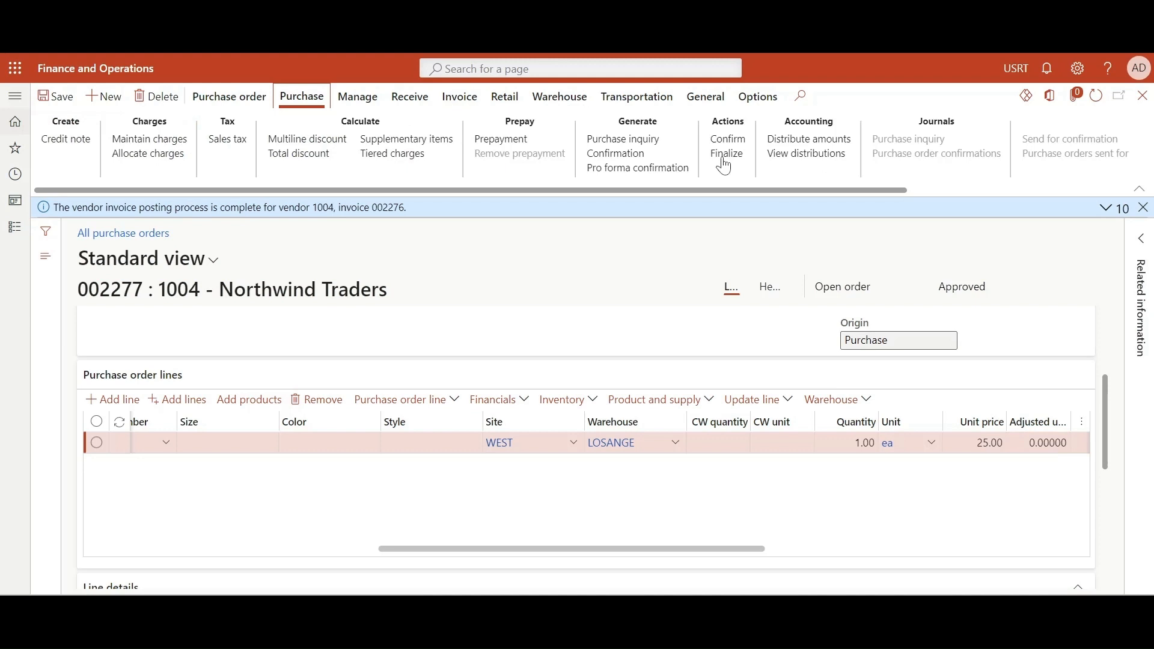
{"action": "left_click", "coordinate": [728, 138]}
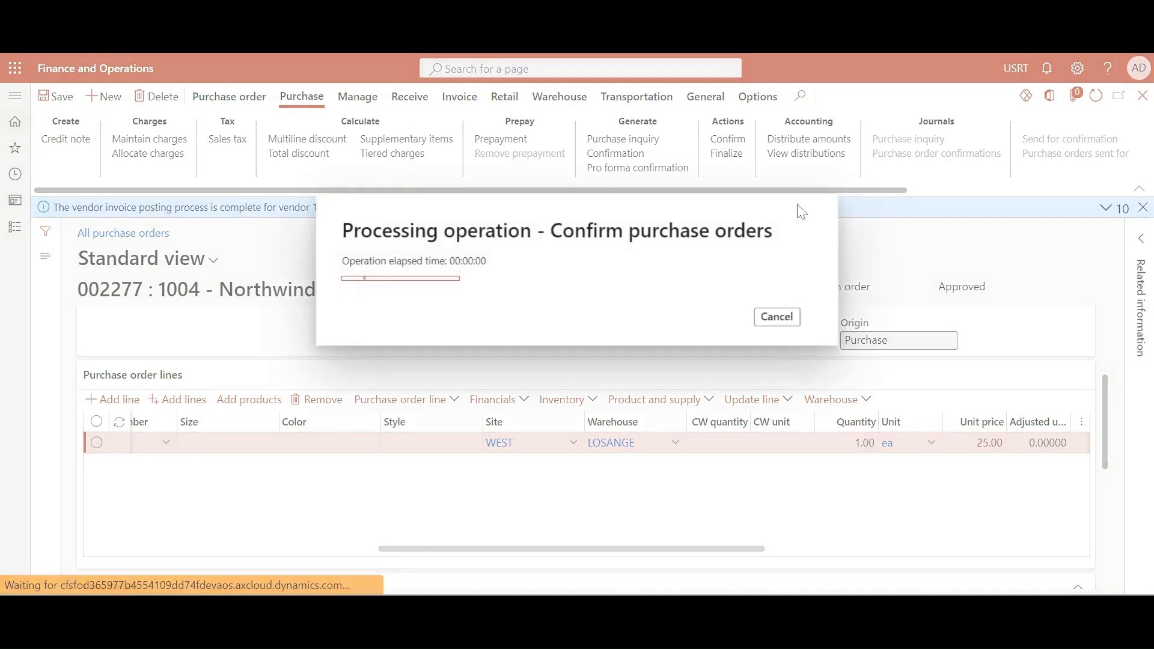
{"action": "mouse_move", "coordinate": [656, 321]}
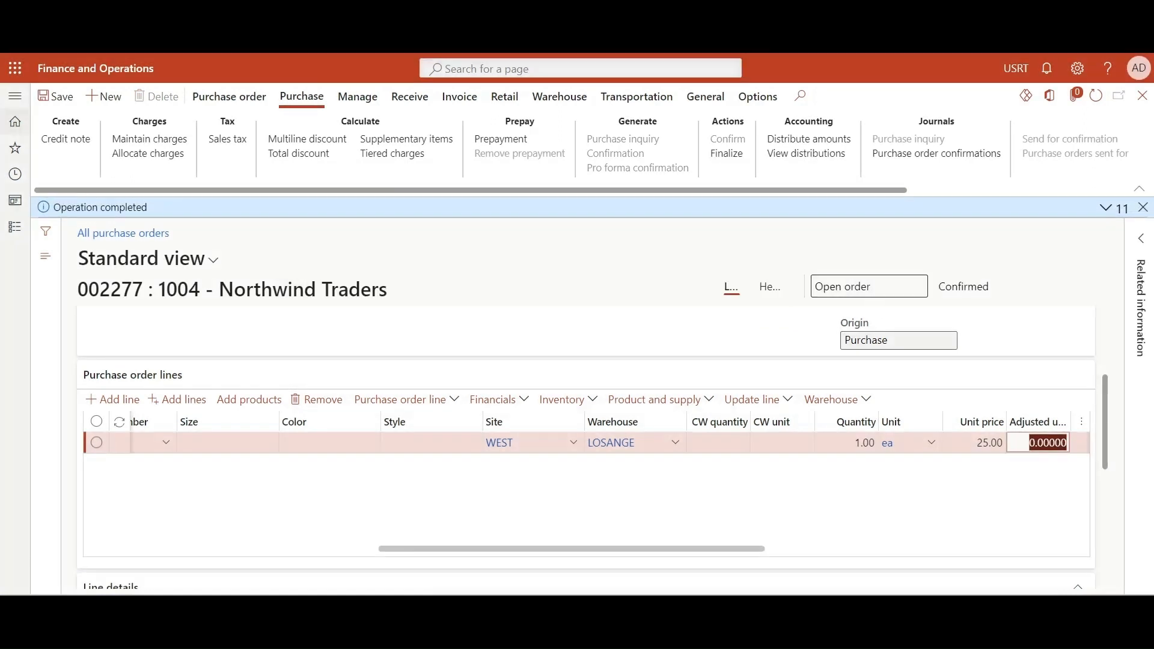
{"action": "left_click", "coordinate": [409, 96]}
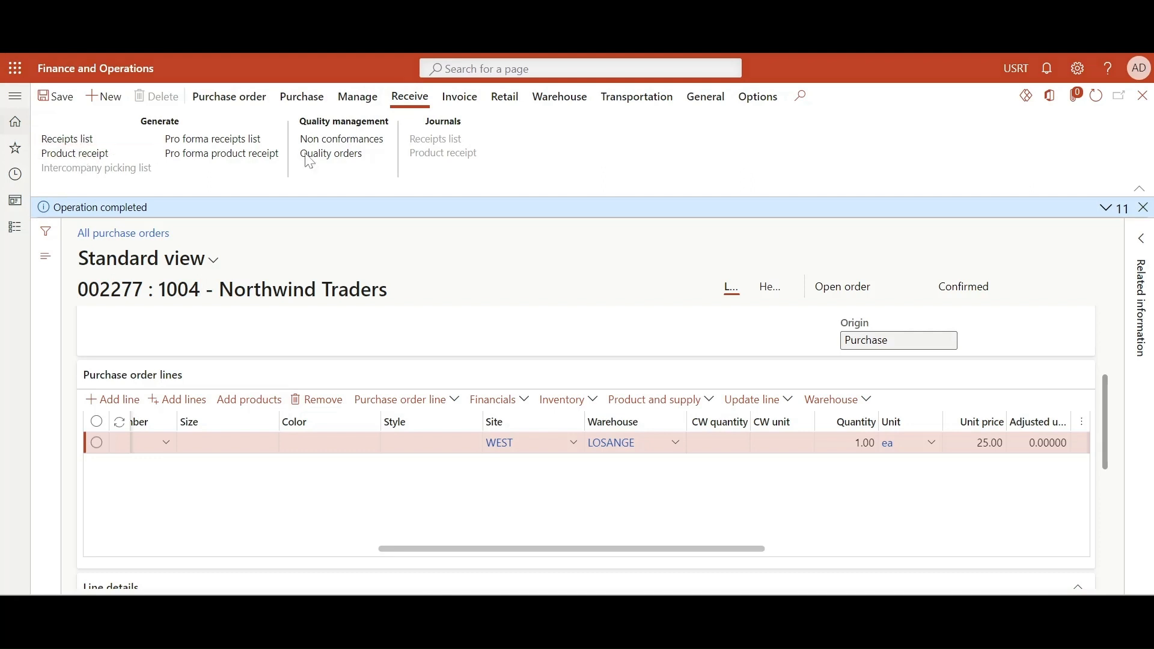
Post the product receipt for purchase order 002277
{"action": "left_click", "coordinate": [75, 153]}
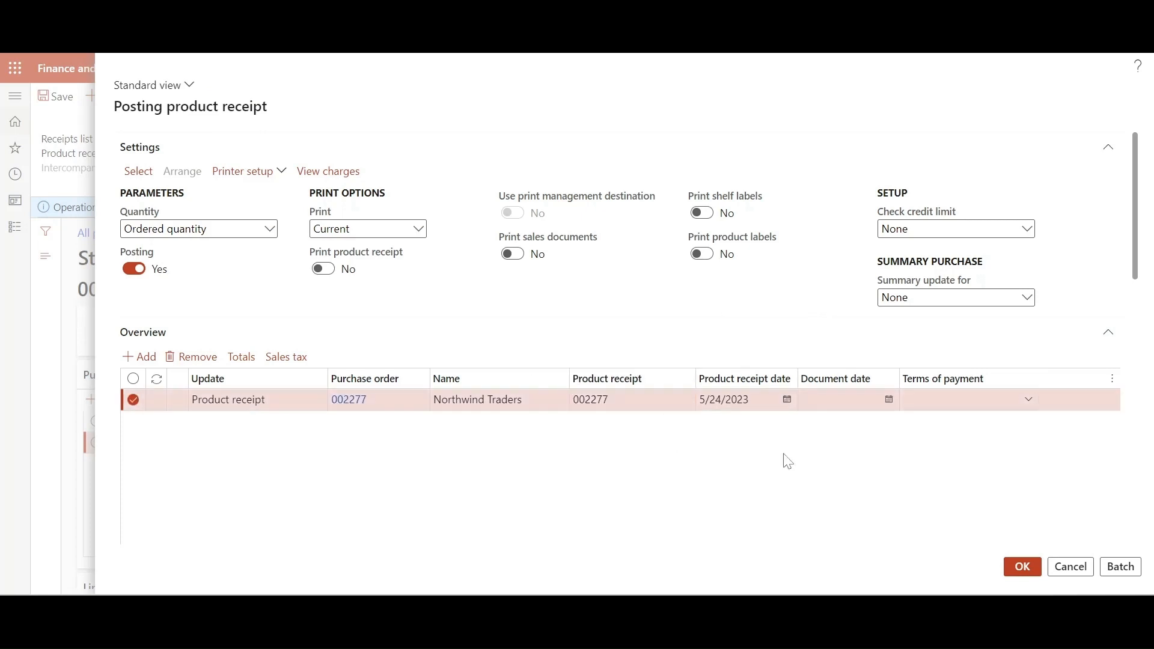
{"action": "left_click", "coordinate": [1022, 567]}
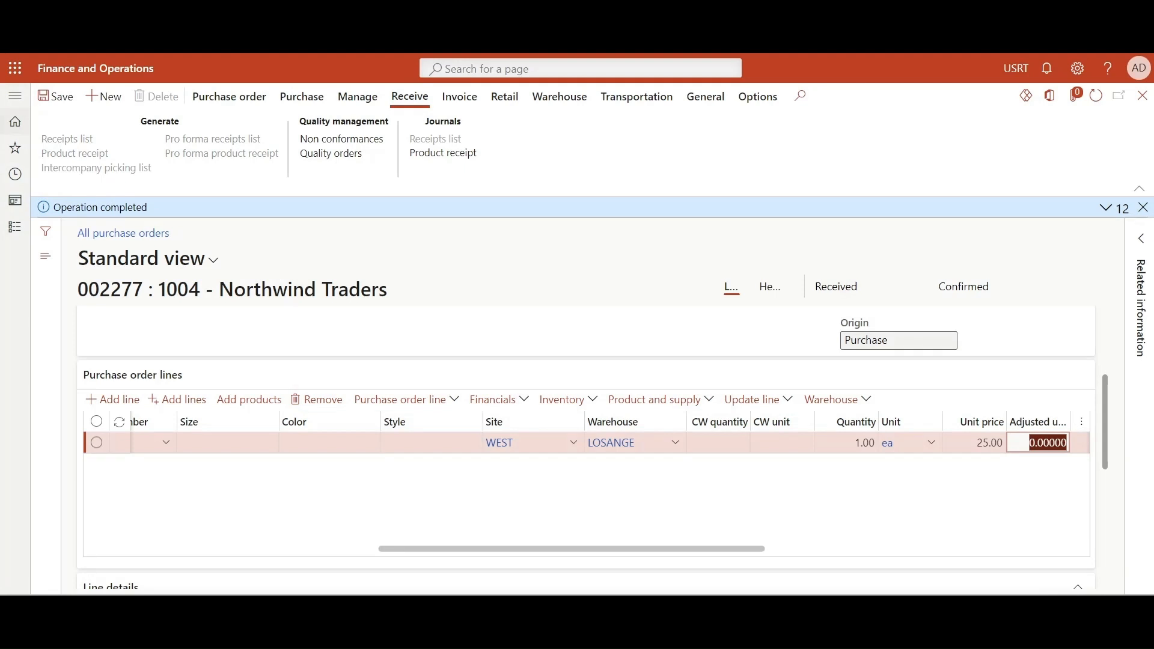
{"action": "mouse_move", "coordinate": [769, 268]}
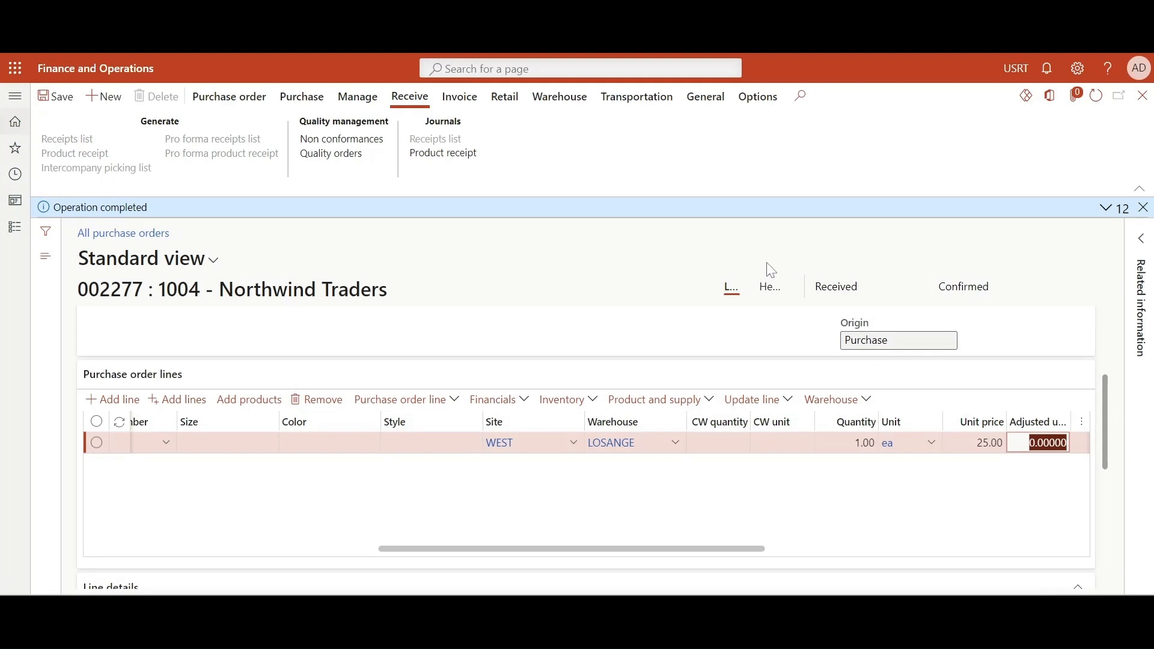
{"action": "mouse_move", "coordinate": [374, 177]}
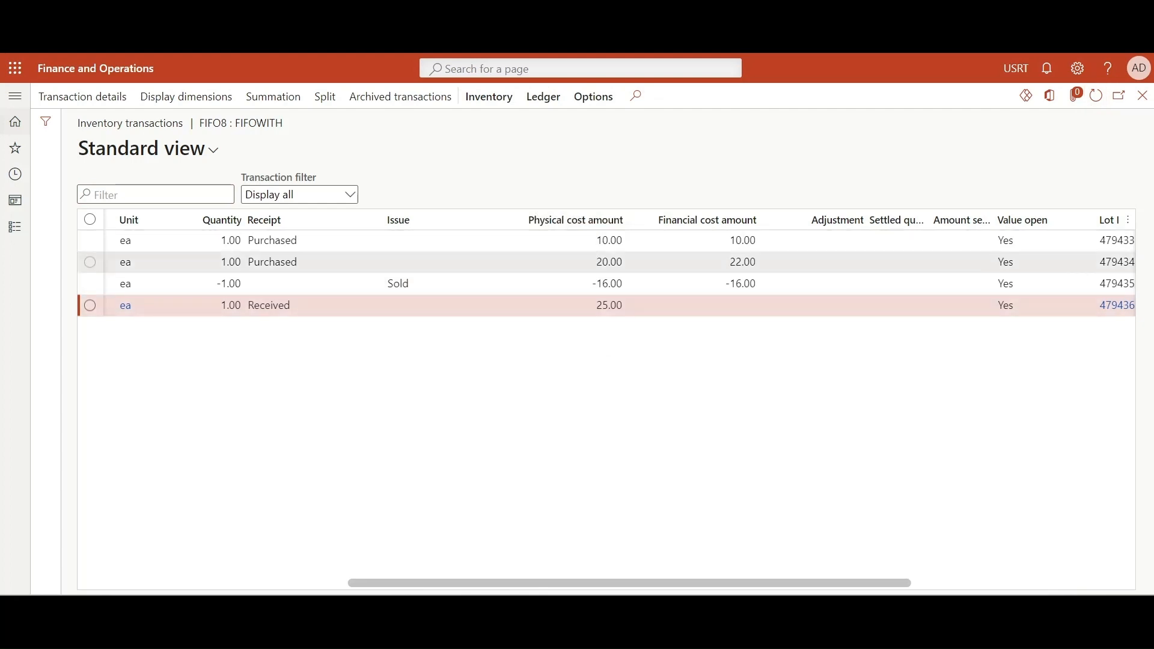
{"action": "mouse_move", "coordinate": [609, 332]}
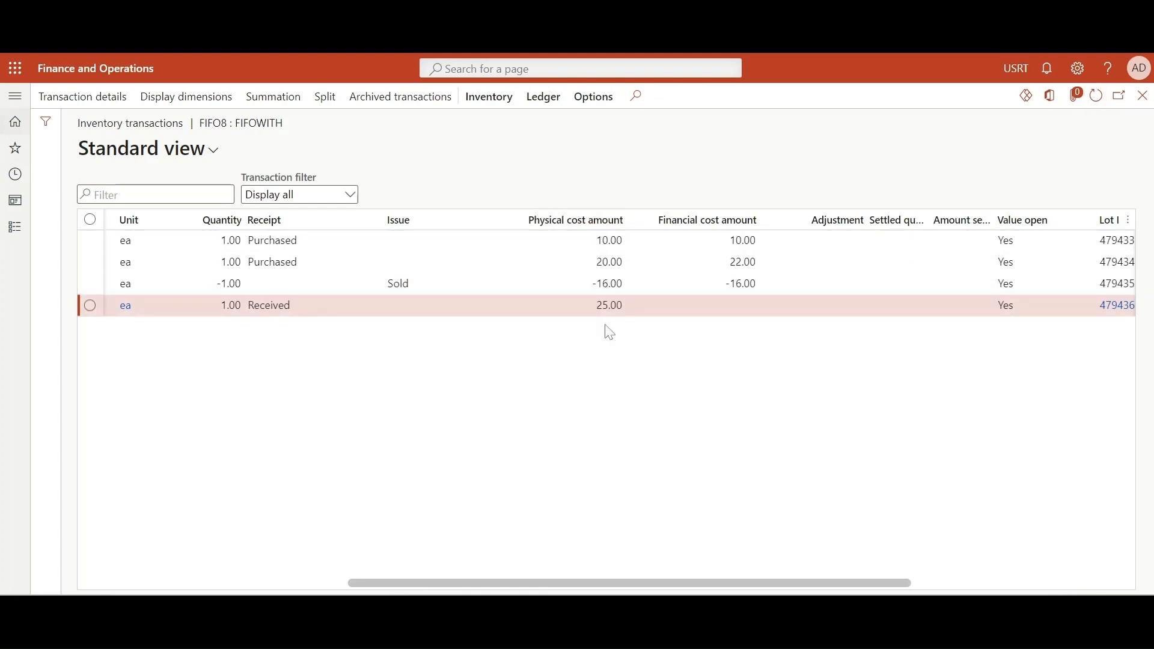
{"action": "mouse_move", "coordinate": [607, 328]}
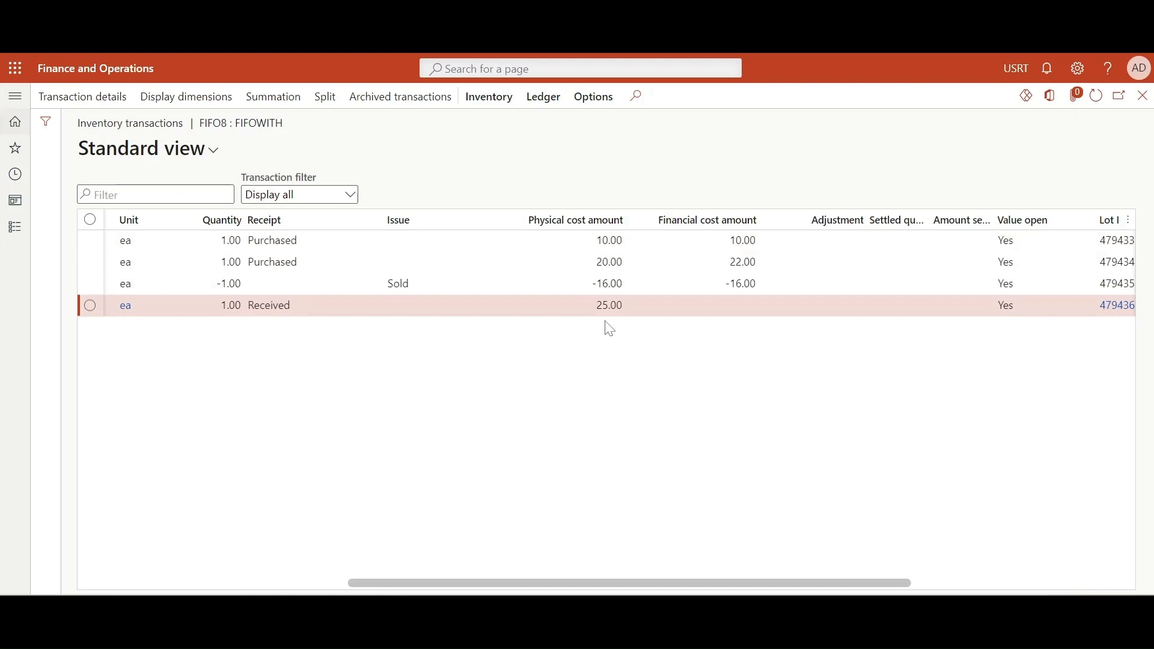
{"action": "mouse_move", "coordinate": [663, 384]}
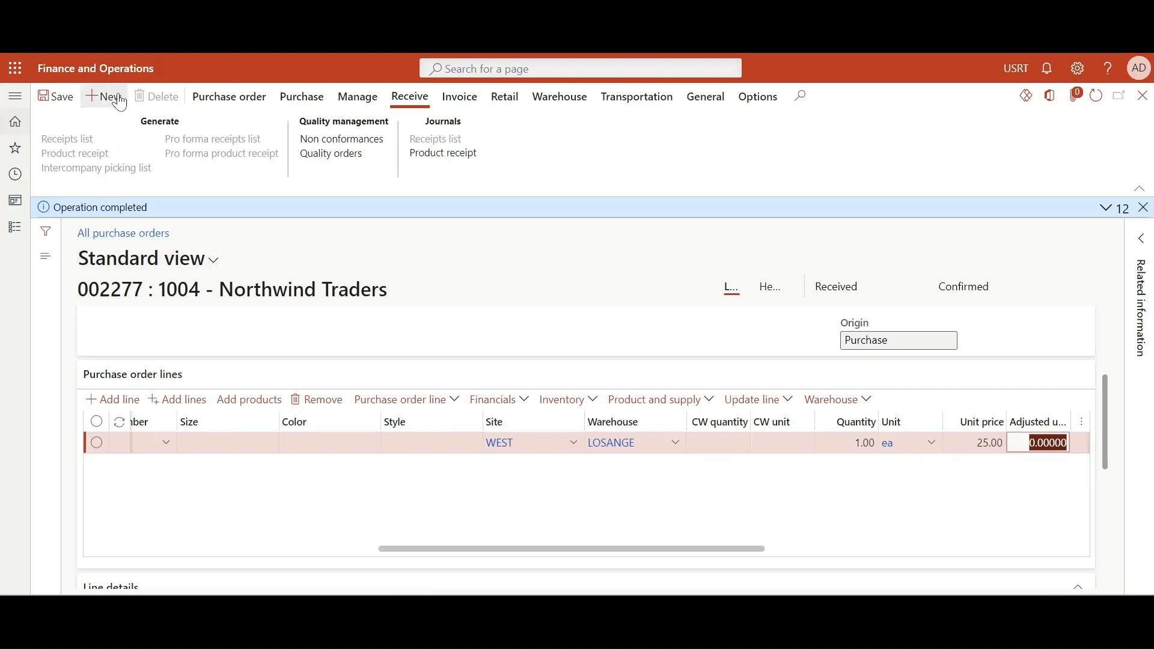
Create a purchase order for vendor 1004 with a FIFO8 line, quantity 1 at 30.00
{"action": "left_click", "coordinate": [104, 96]}
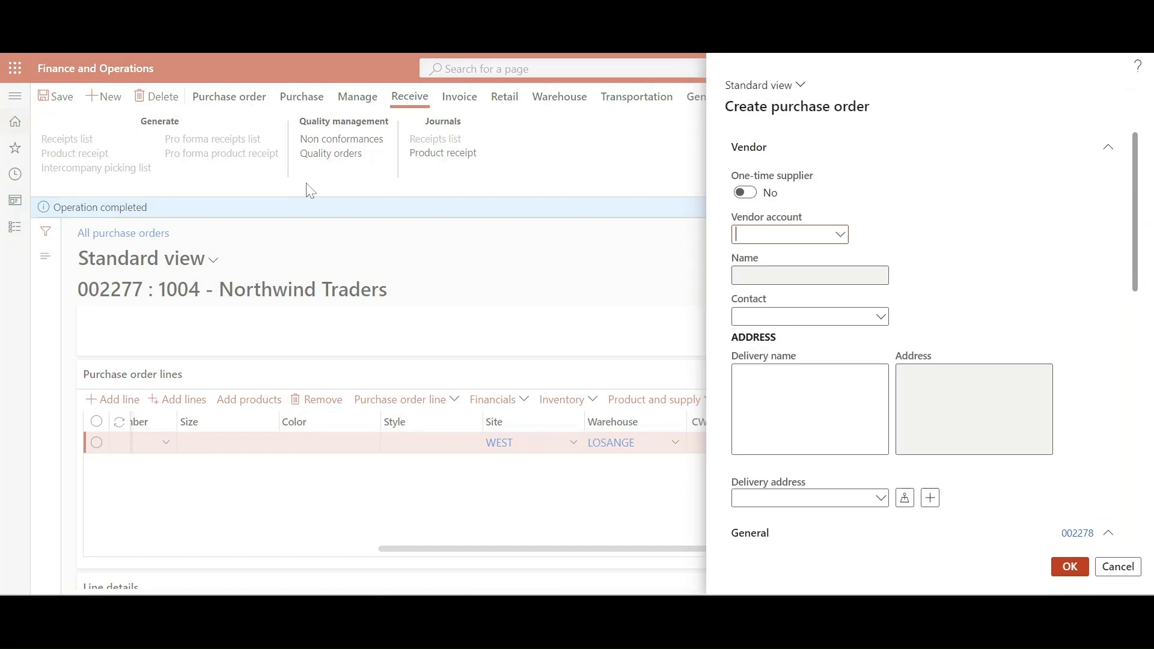
{"action": "type", "text": "1004"}
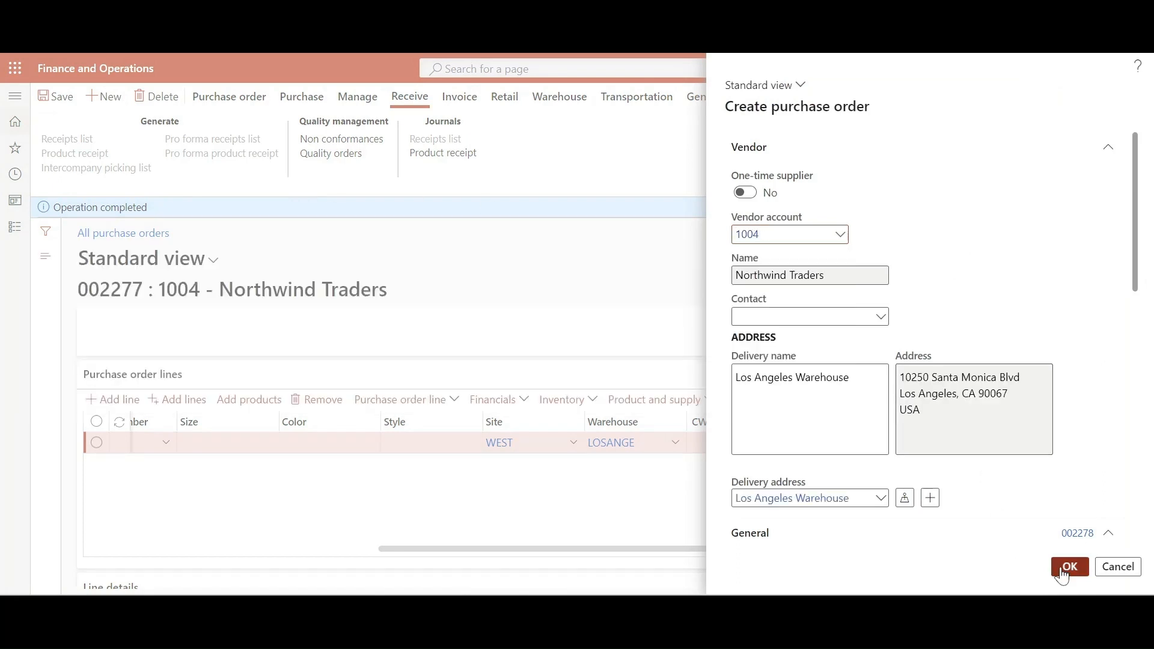
{"action": "left_click", "coordinate": [1069, 567]}
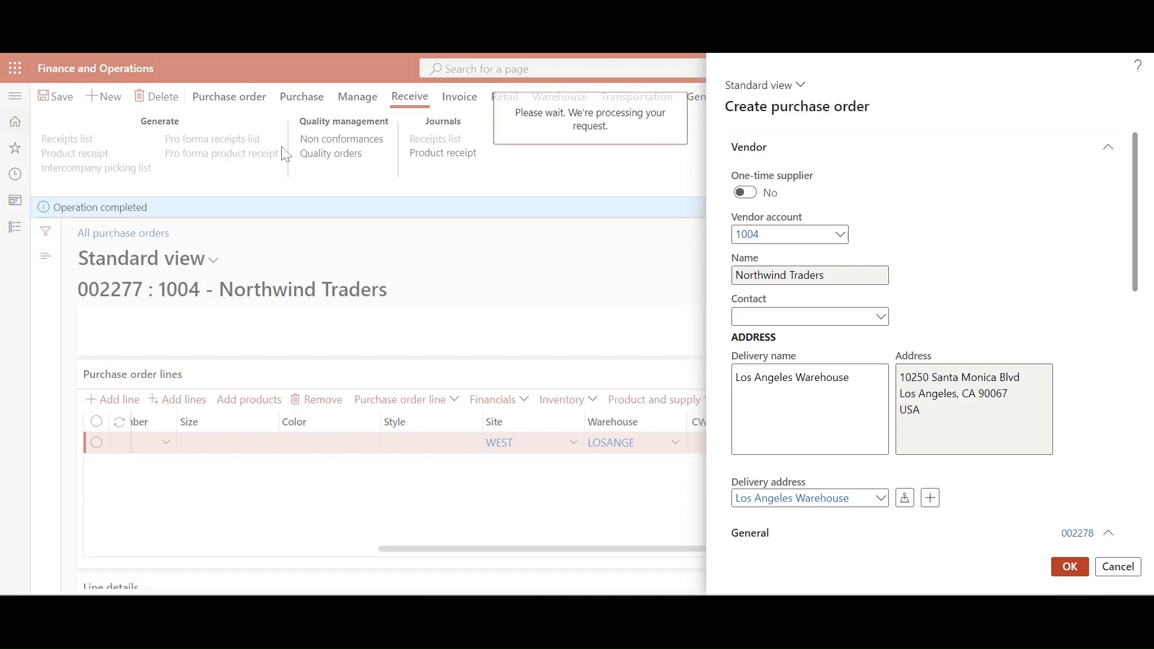
{"action": "left_click", "coordinate": [1069, 567]}
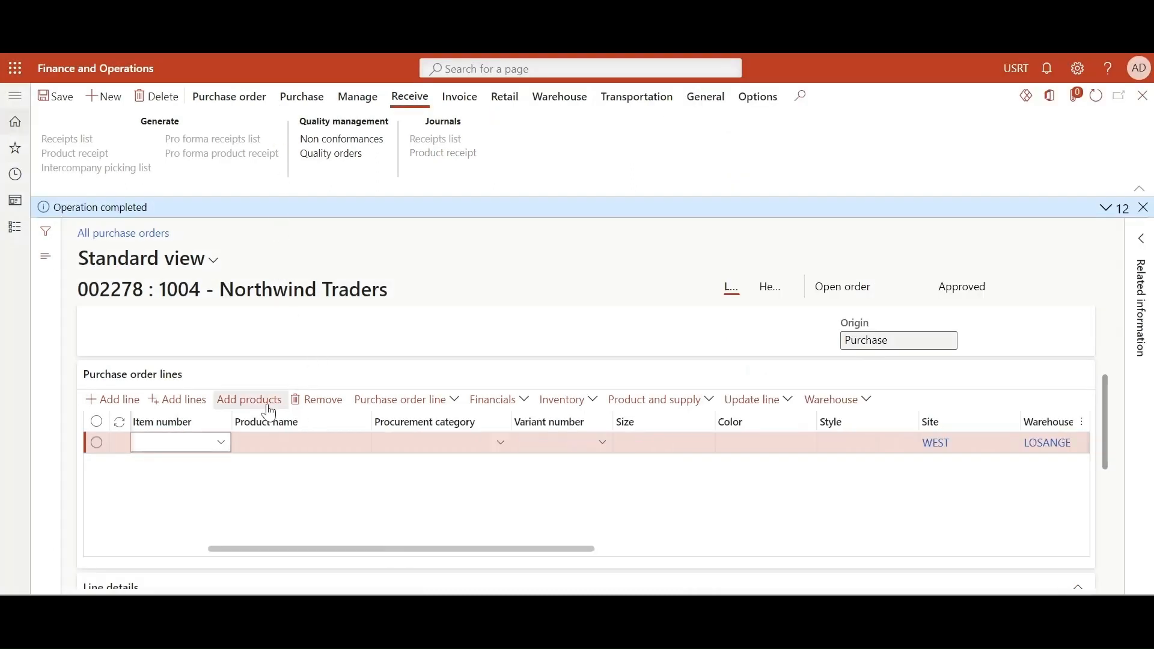
{"action": "type", "text": "FIFO8"}
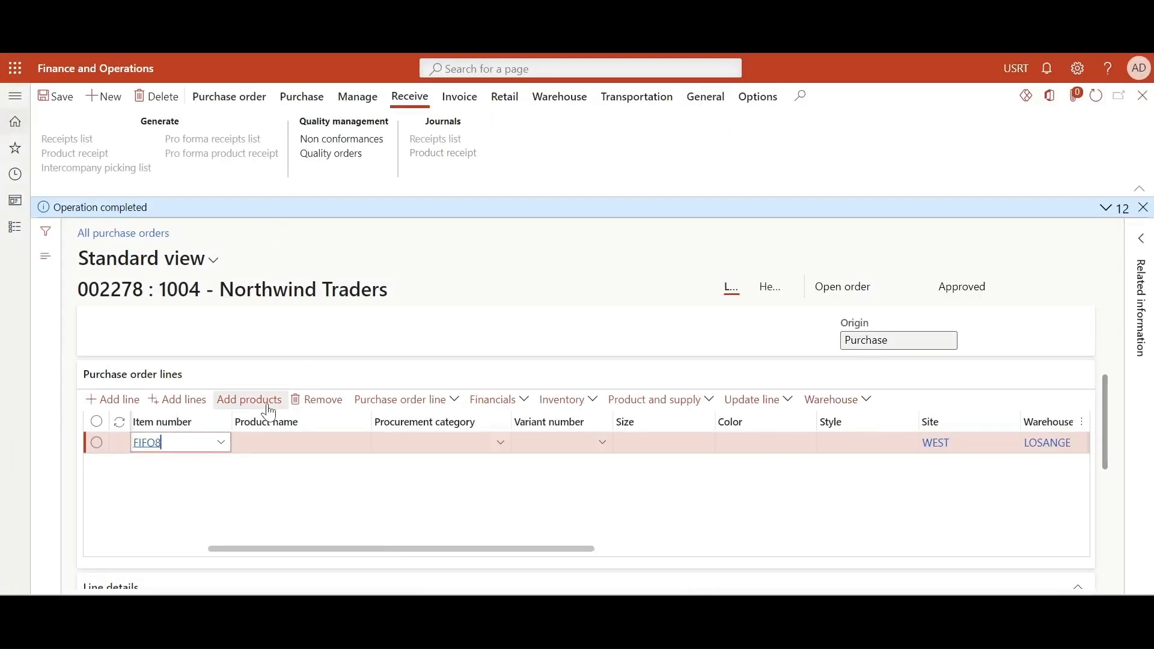
{"action": "scroll", "scroll_direction": "right", "scroll_amount": 3}
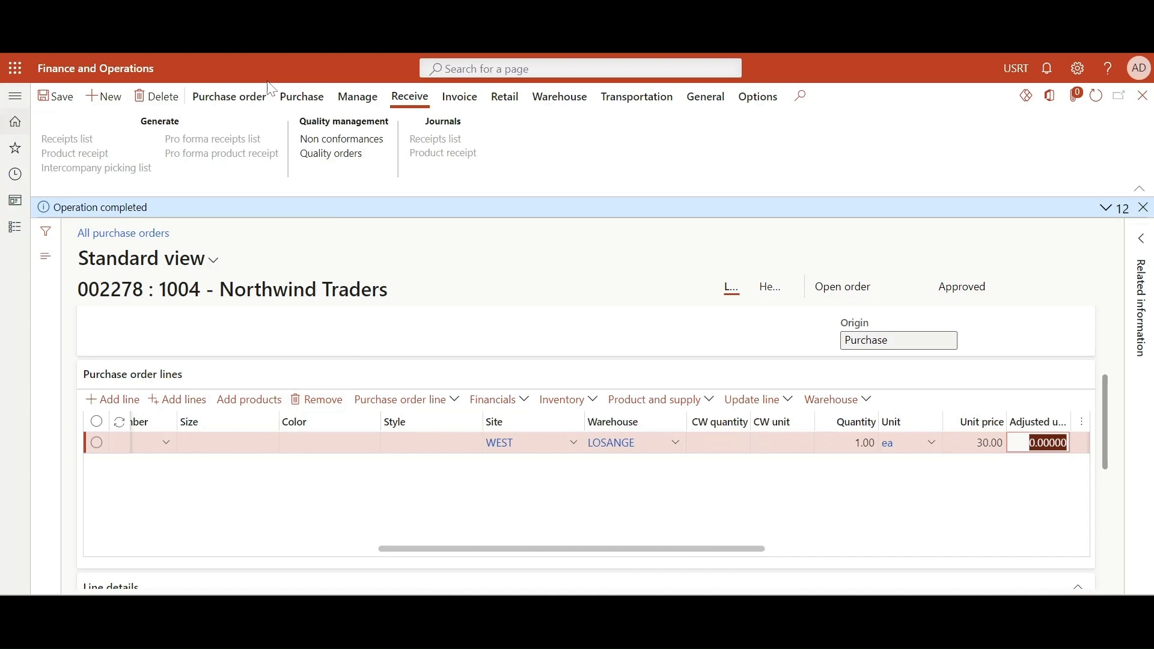
Confirm purchase order 002278 from the Purchase tab
{"action": "left_click", "coordinate": [302, 96]}
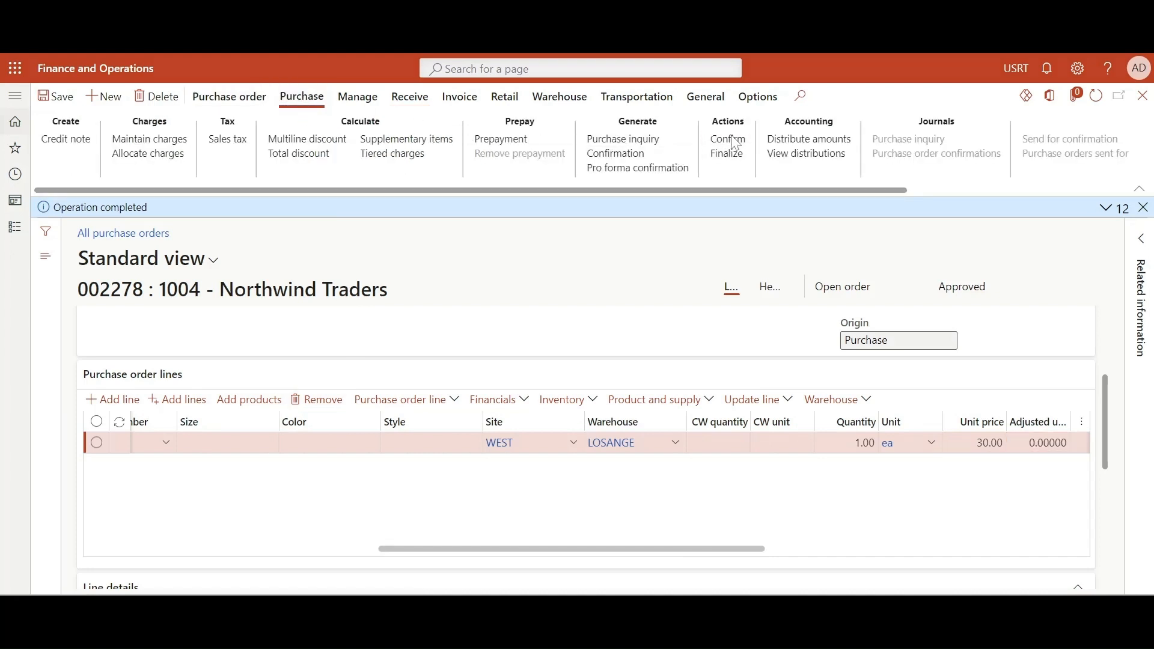
{"action": "left_click", "coordinate": [728, 139]}
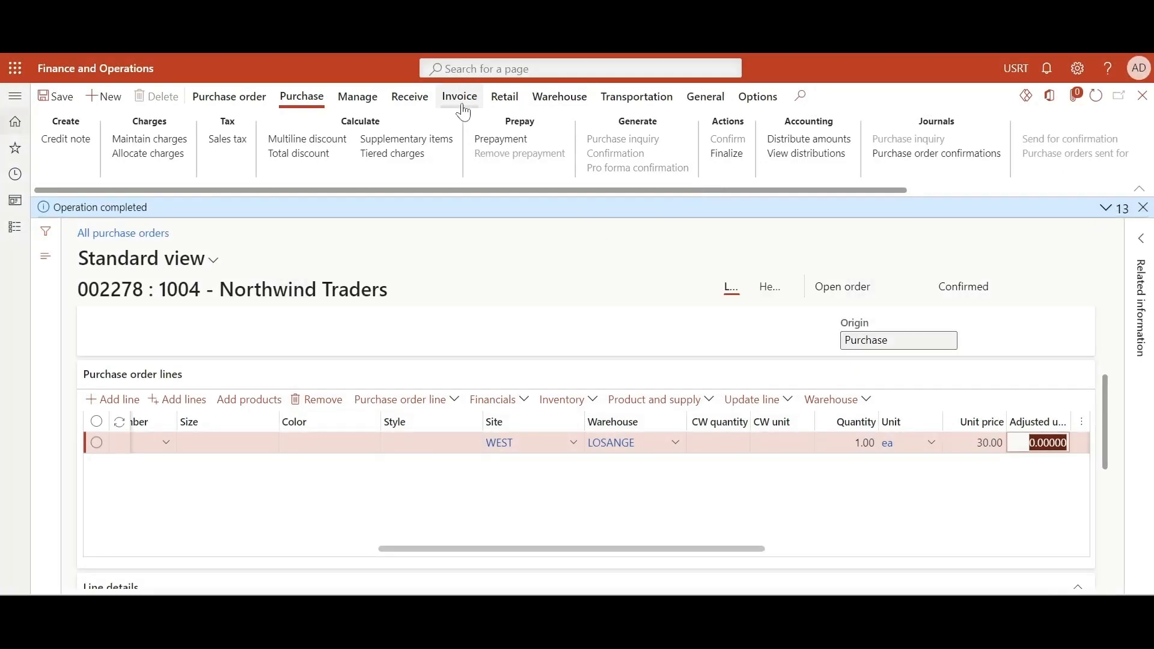
Post the product receipt for purchase order 002278 from the Receive tab
{"action": "left_click", "coordinate": [410, 96]}
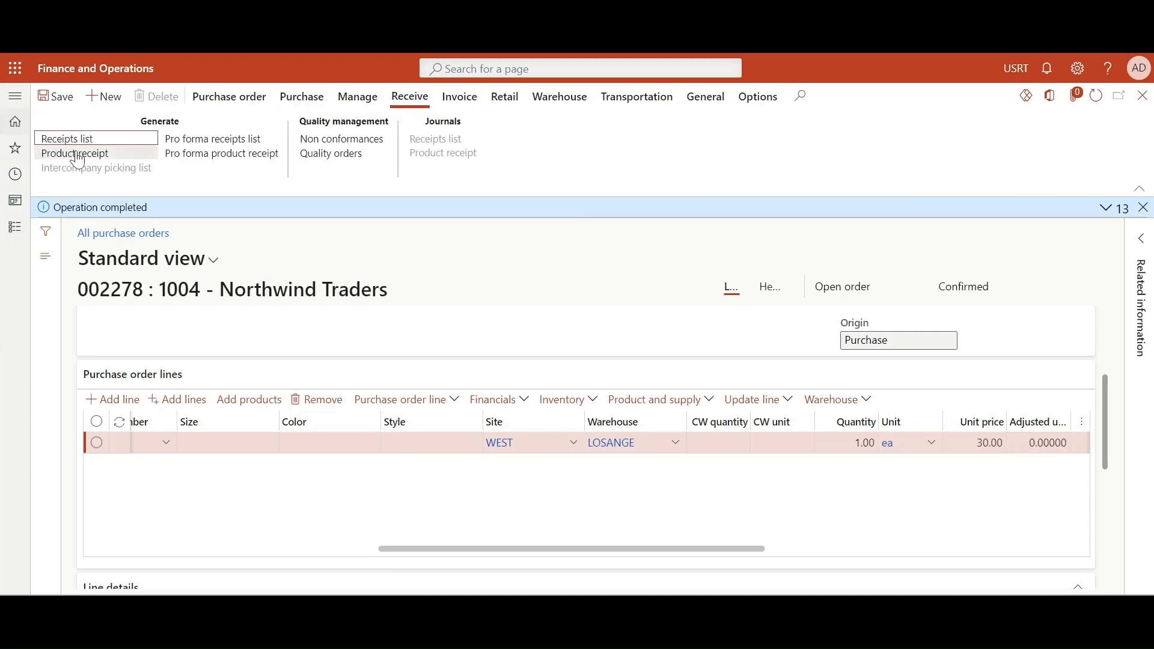
{"action": "left_click", "coordinate": [74, 153]}
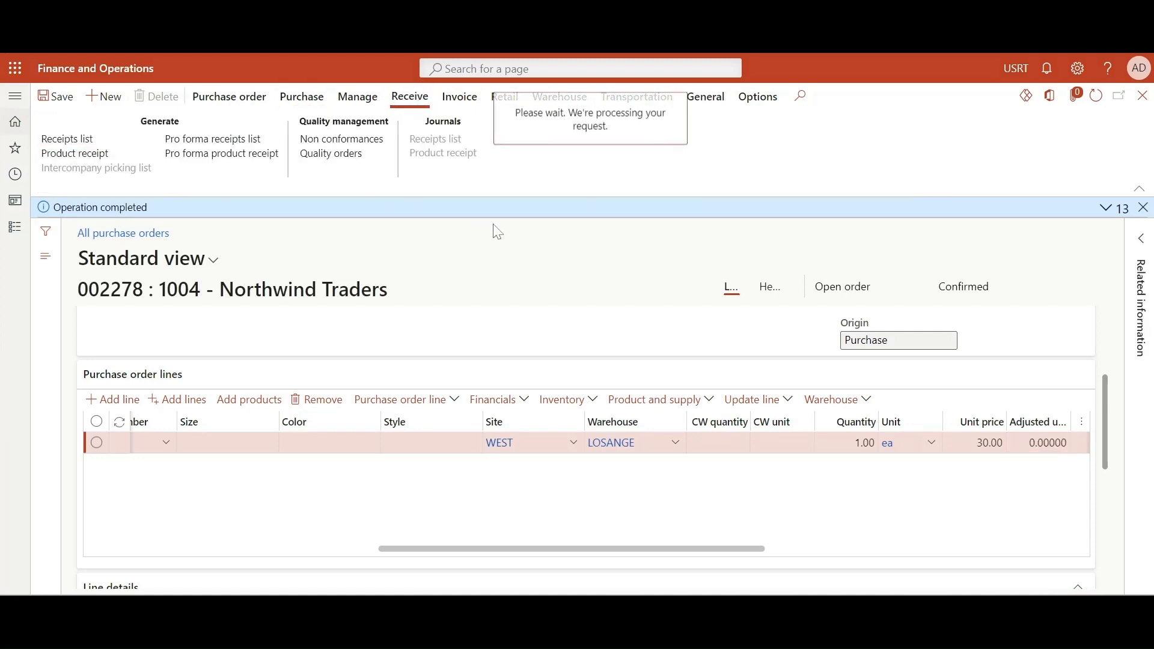
{"action": "left_click", "coordinate": [73, 153]}
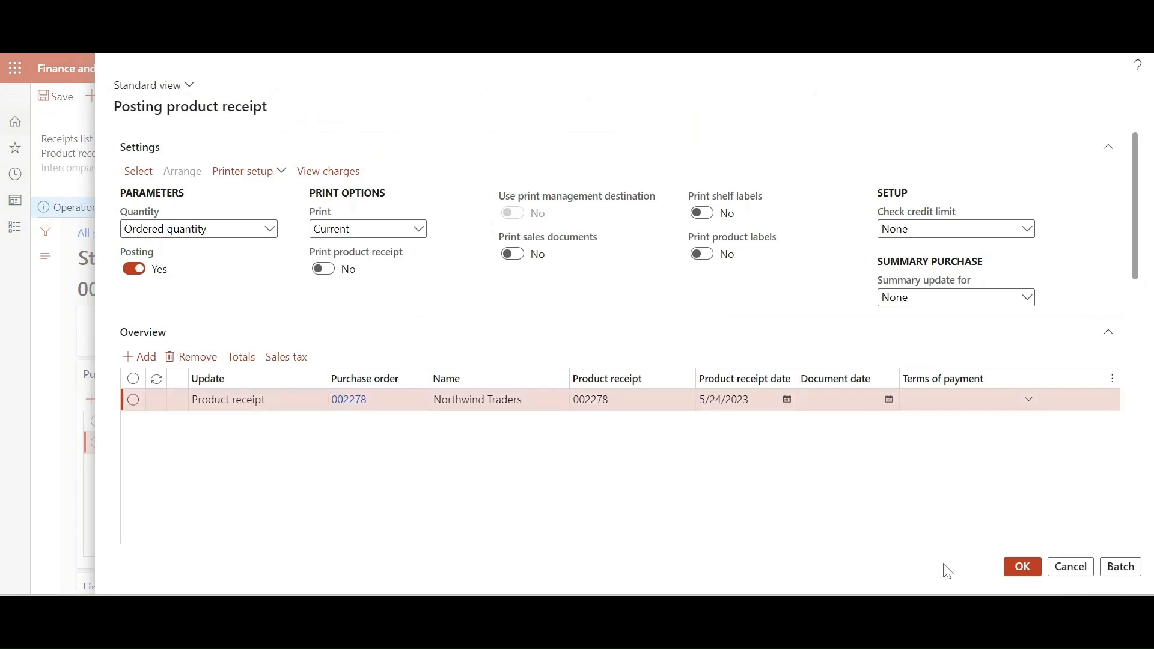
{"action": "left_click", "coordinate": [1021, 567]}
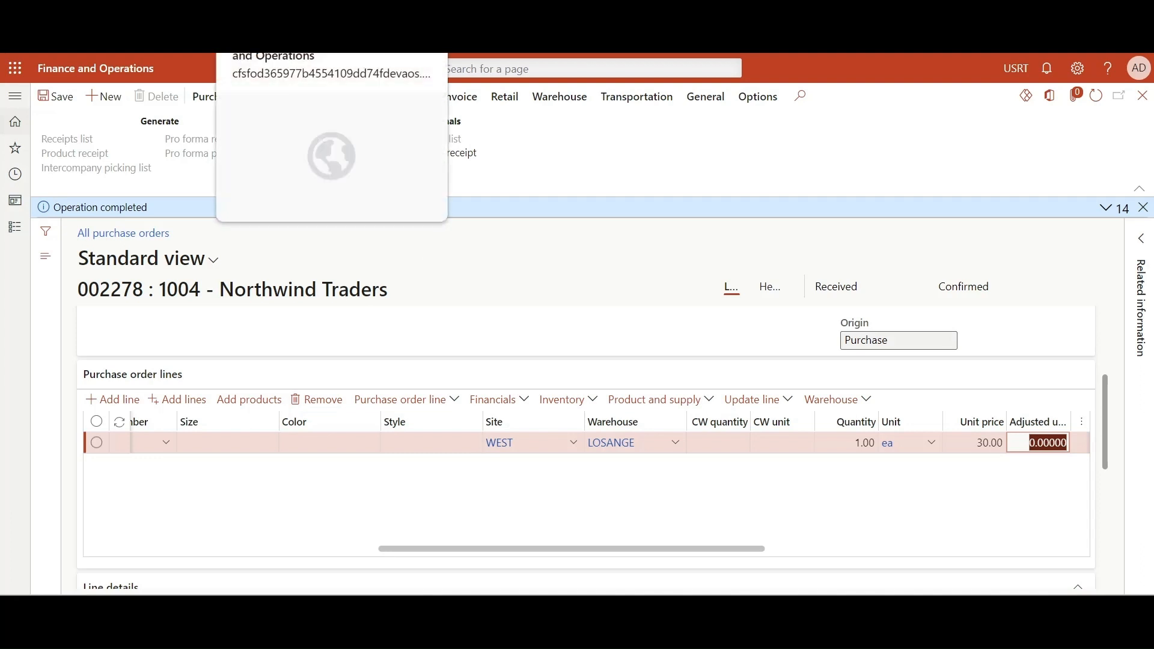
Start the vendor invoice for order 002278, update match status and enter invoice number 002278
{"action": "left_click", "coordinate": [460, 96]}
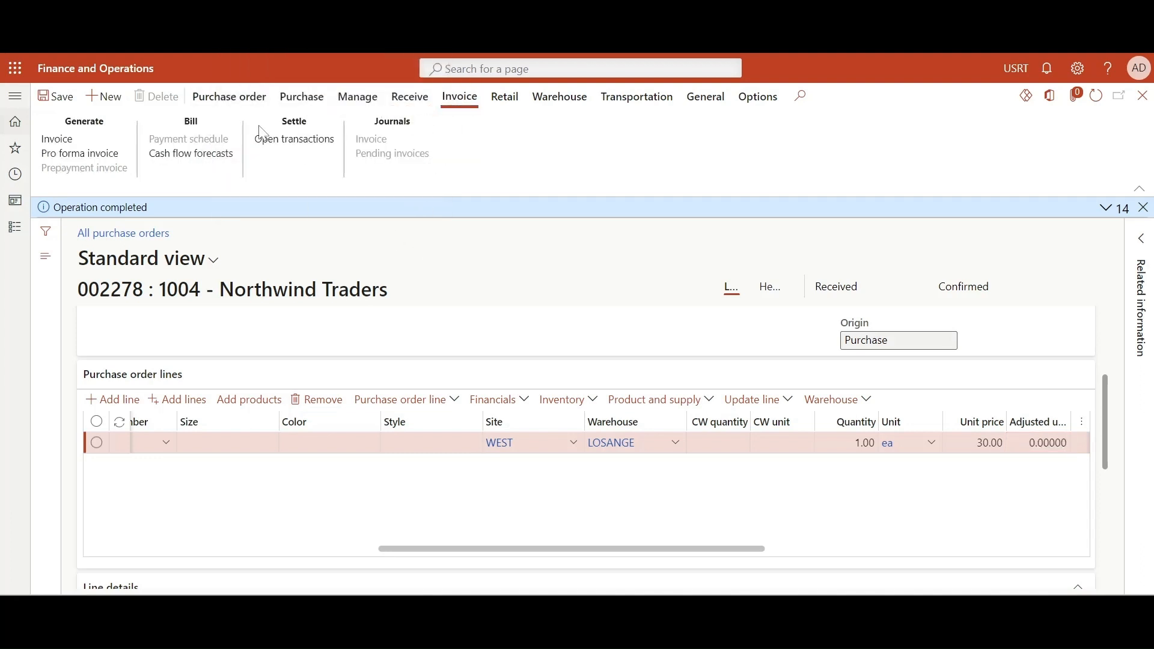
{"action": "mouse_move", "coordinate": [309, 175]}
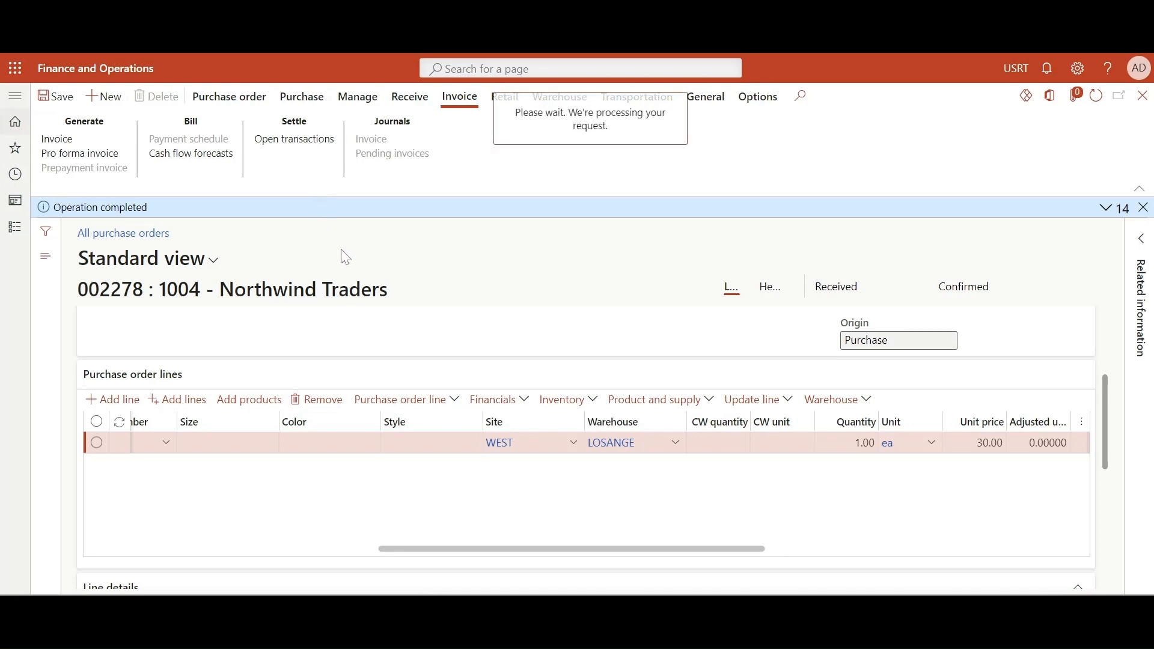
{"action": "left_click", "coordinate": [56, 139]}
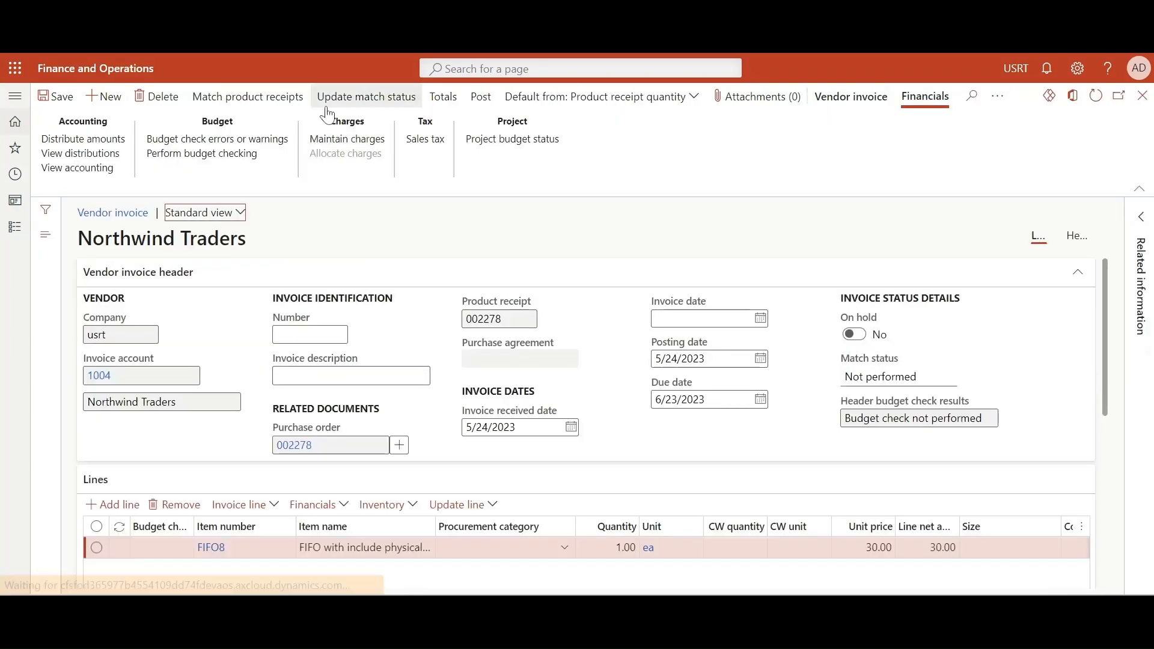
{"action": "left_click", "coordinate": [366, 96]}
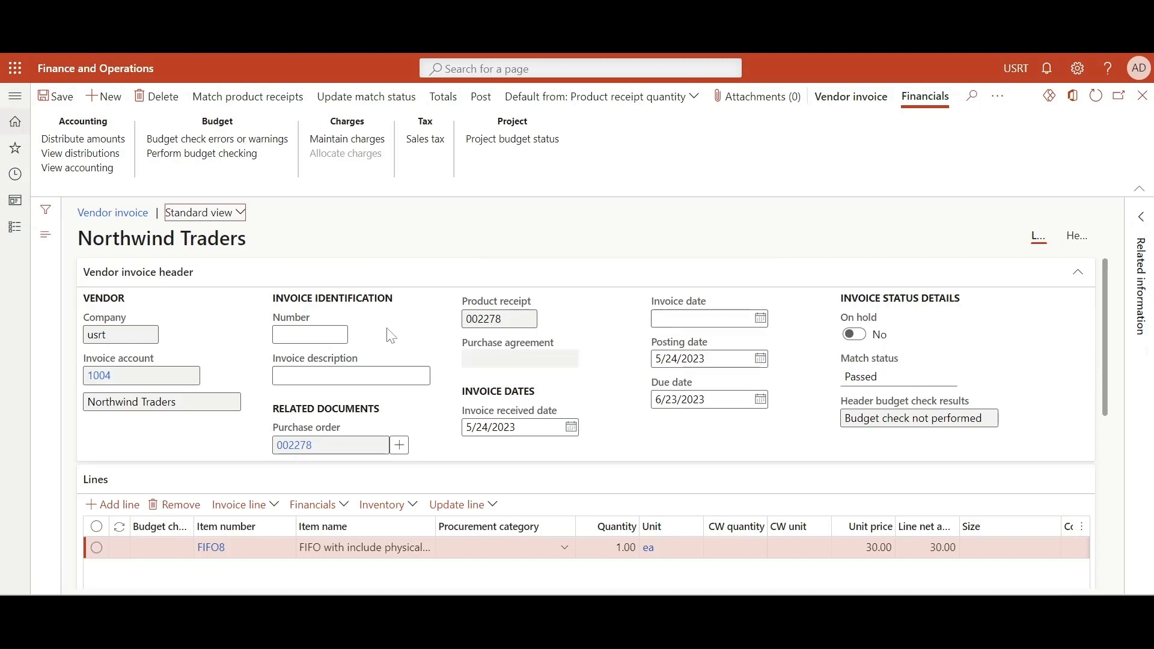
{"action": "type", "text": "002278"}
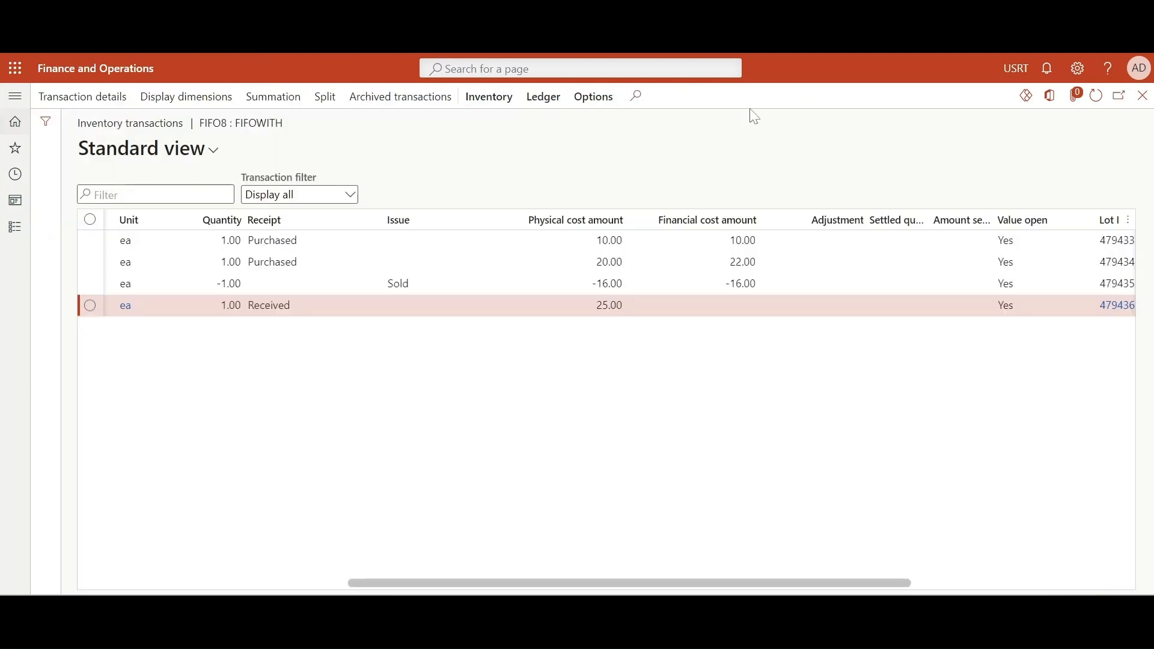
Refresh FIFO8's transactions and scroll across to see the 30.00 purchase
{"action": "left_click", "coordinate": [1096, 96]}
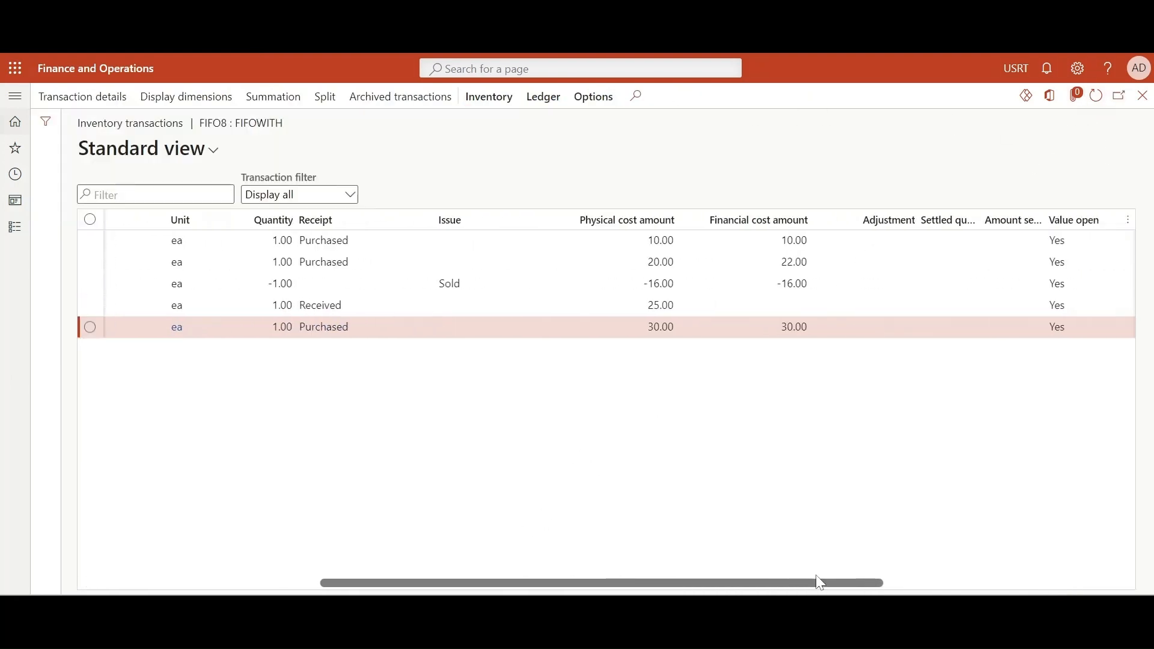
{"action": "mouse_move", "coordinate": [683, 586]}
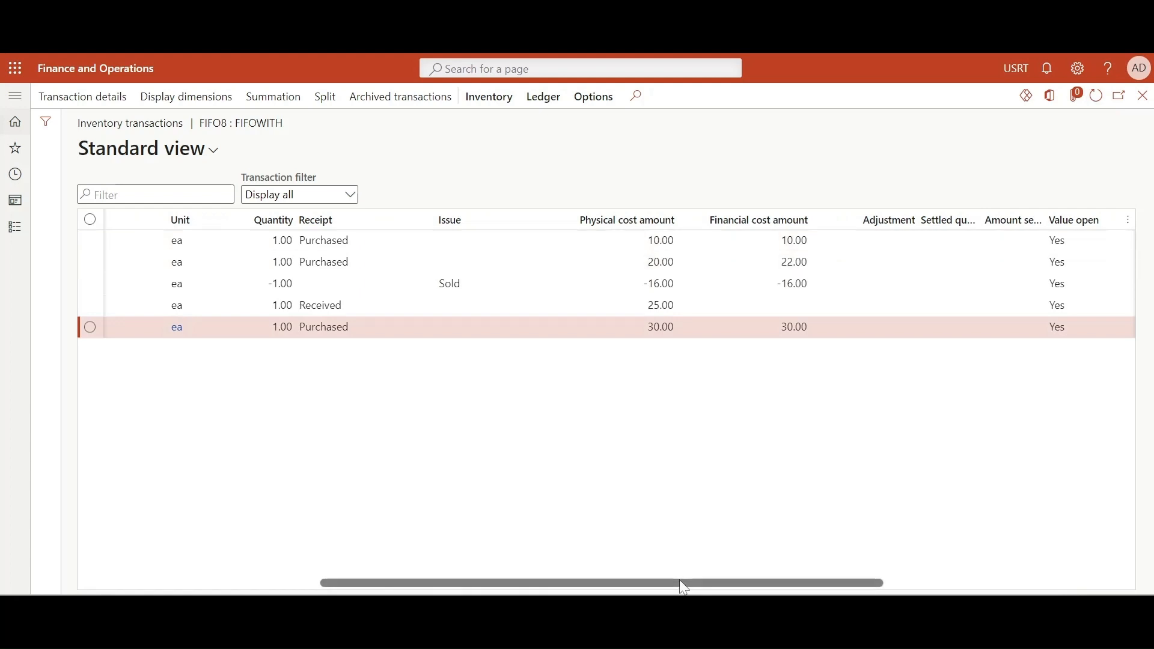
{"action": "scroll", "scroll_direction": "right", "scroll_amount": 3}
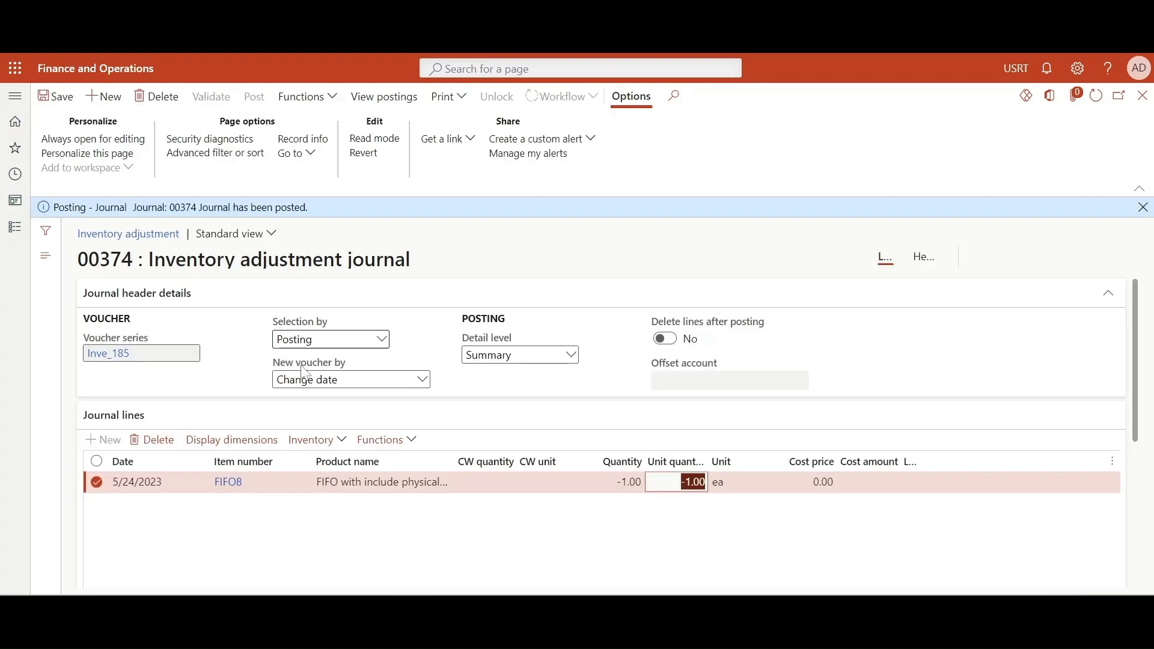
Create a new inventory adjustment journal for site WEST, warehouse LOSANGE
{"action": "left_click", "coordinate": [103, 96]}
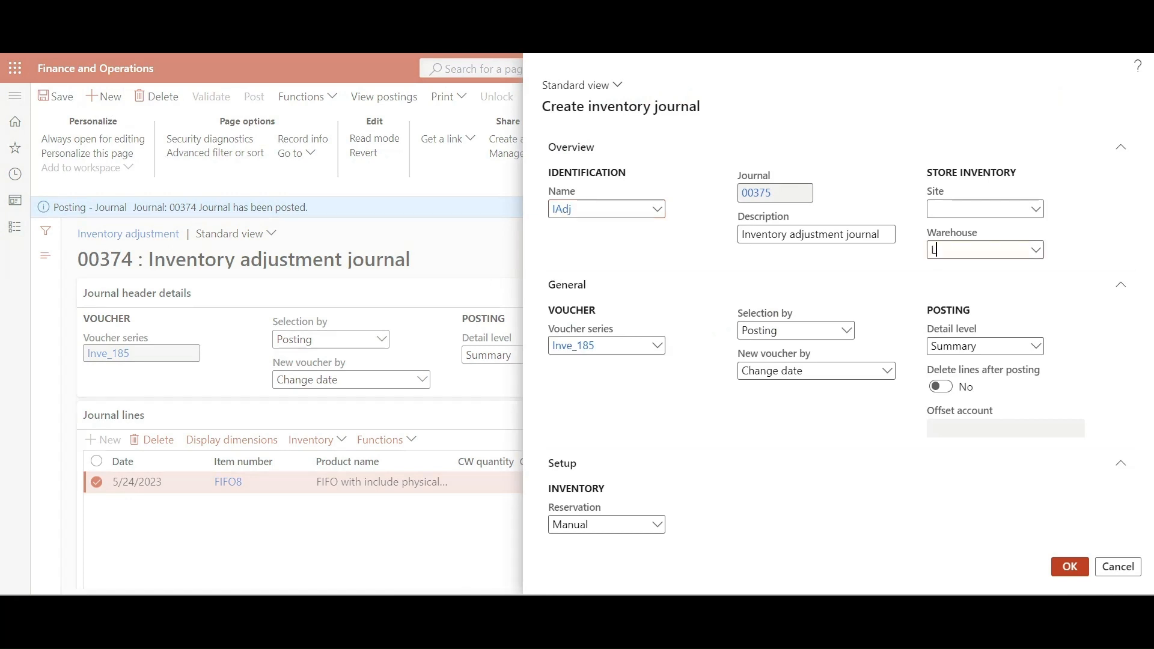
{"action": "type", "text": "osange"}
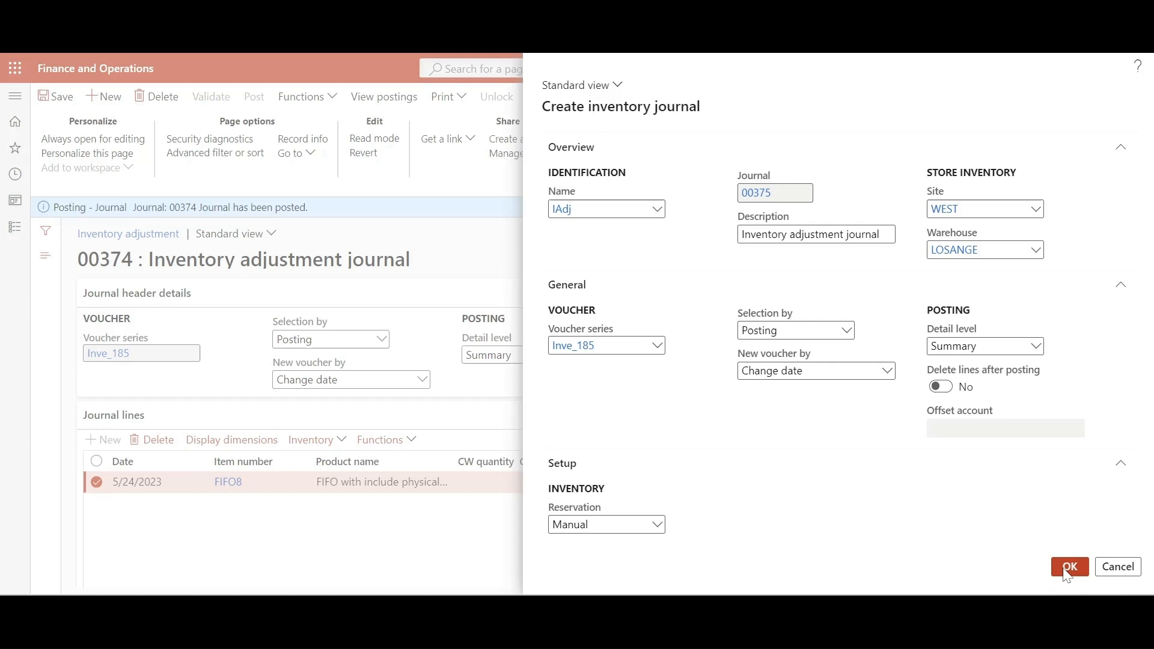
{"action": "left_click", "coordinate": [1069, 567]}
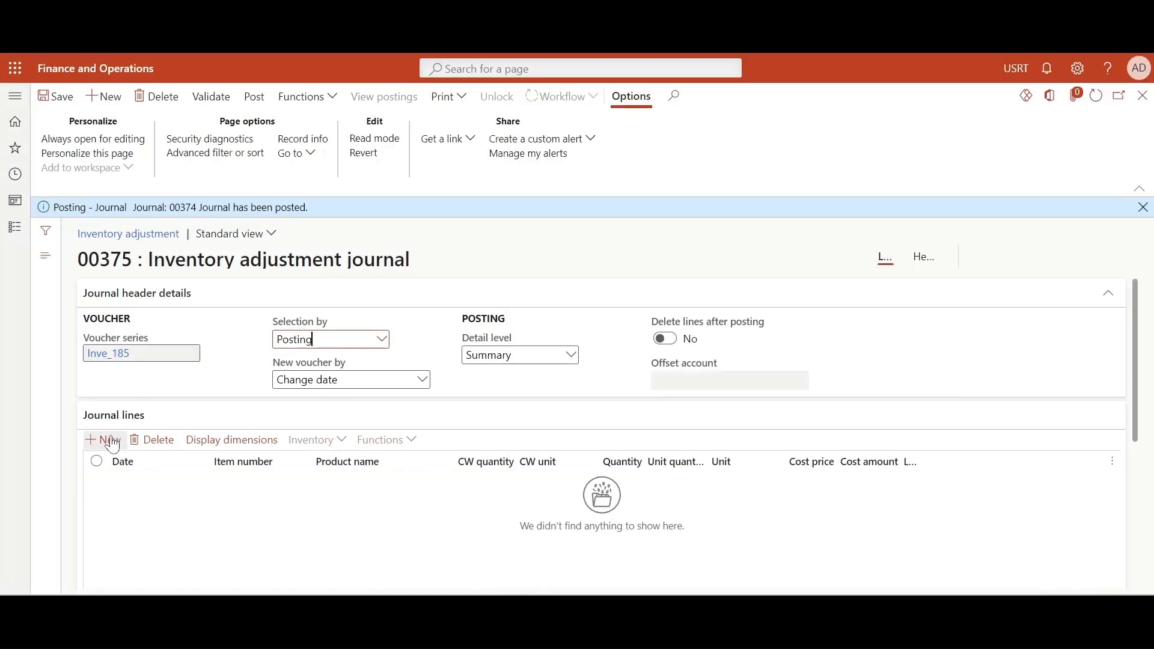
Add a -1 FIFO8 line to journal 00375 and post it
{"action": "left_click", "coordinate": [103, 439]}
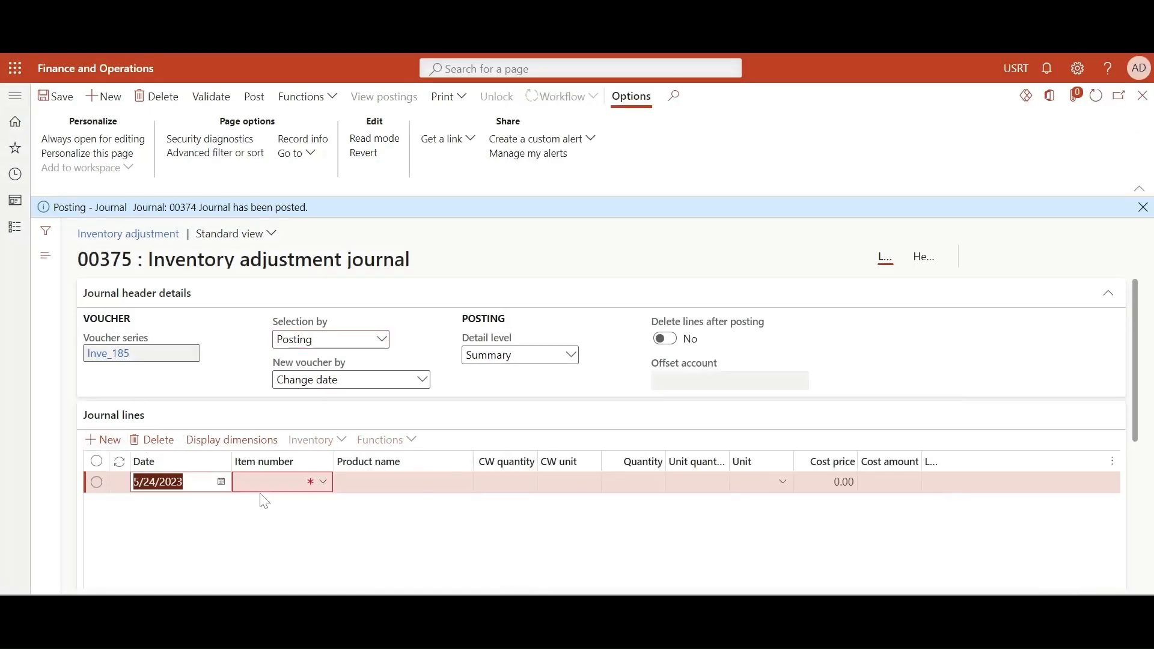
{"action": "type", "text": "FIFO8"}
{"action": "left_click", "coordinate": [634, 483]}
{"action": "type", "text": "-1"}
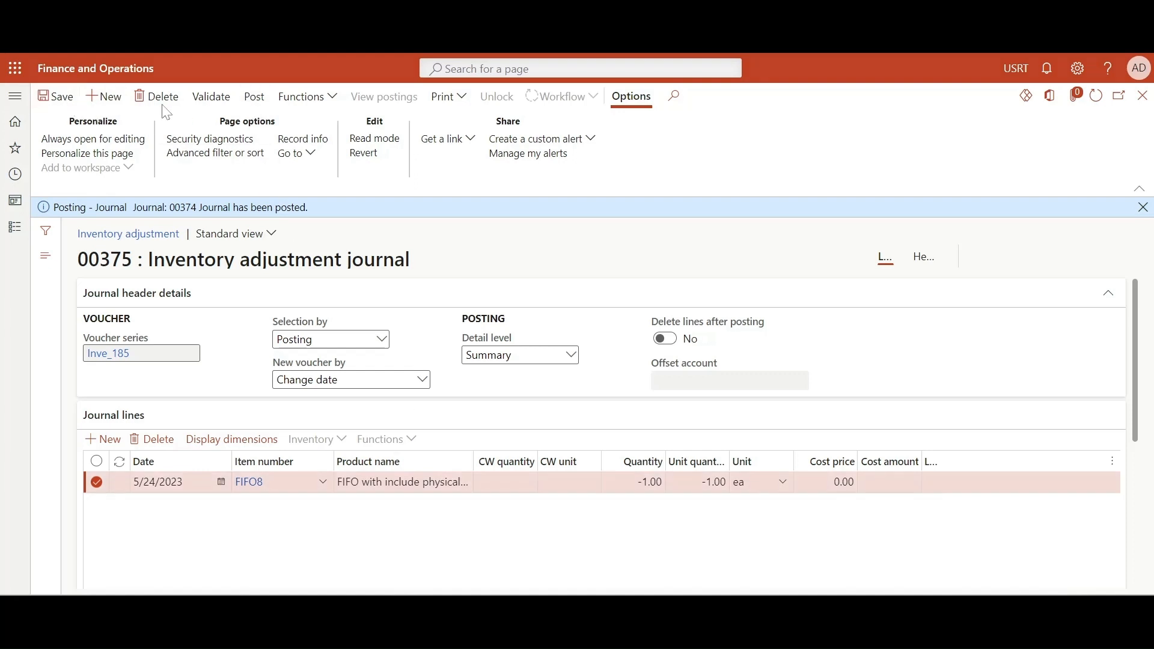
{"action": "left_click", "coordinate": [253, 97]}
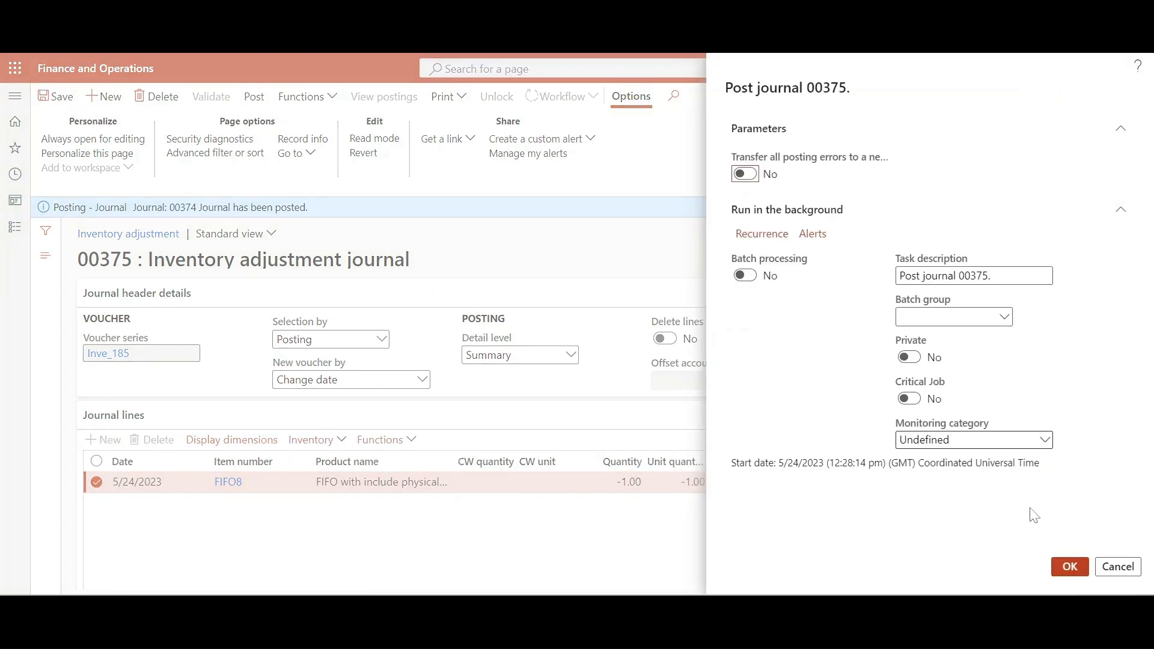
{"action": "left_click", "coordinate": [1068, 567]}
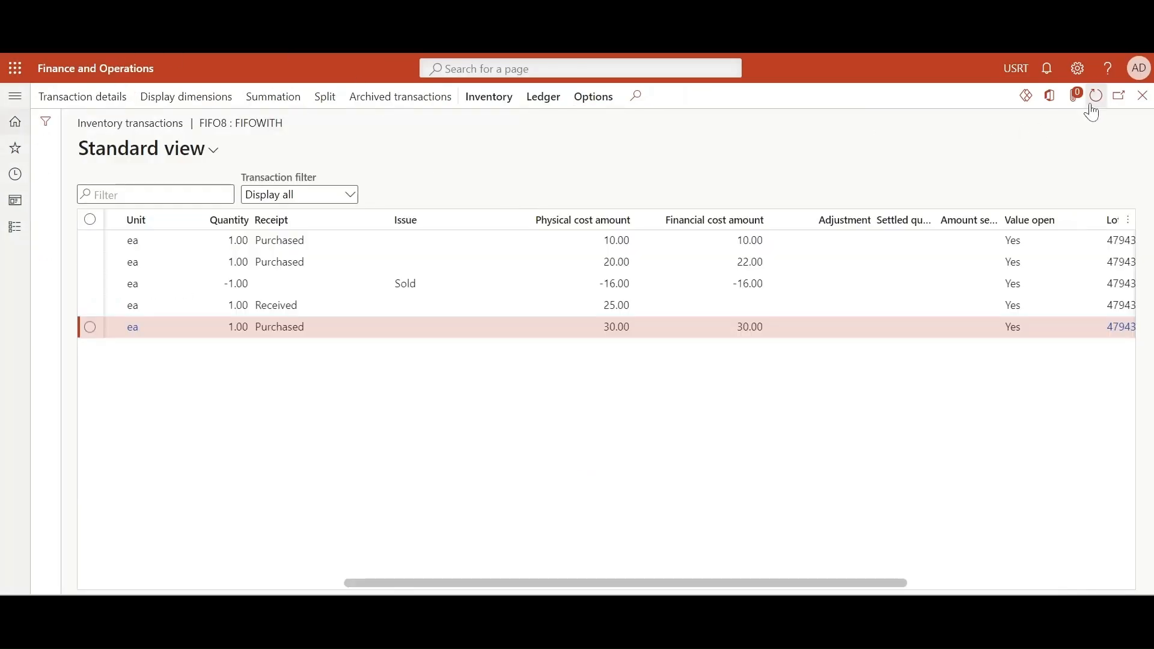
Refresh FIFO8 transactions to show the -1.00 sold issue at -23.67, then open Closing and adjustment
{"action": "left_click", "coordinate": [1096, 96]}
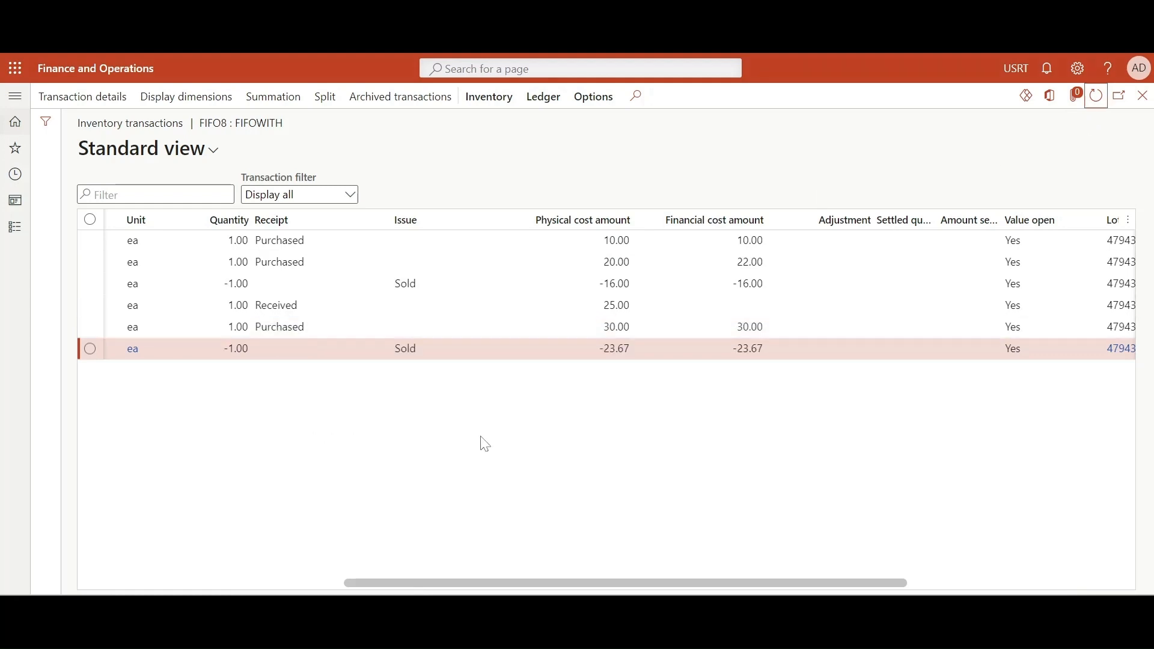
{"action": "left_click", "coordinate": [748, 348]}
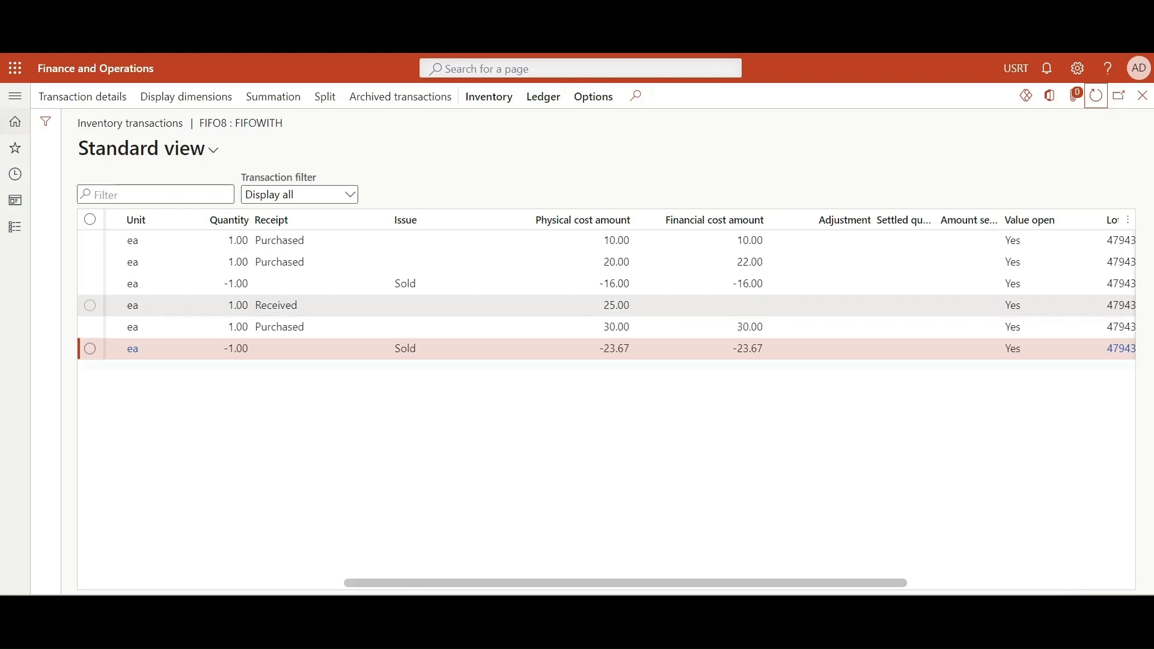
{"action": "mouse_move", "coordinate": [631, 344]}
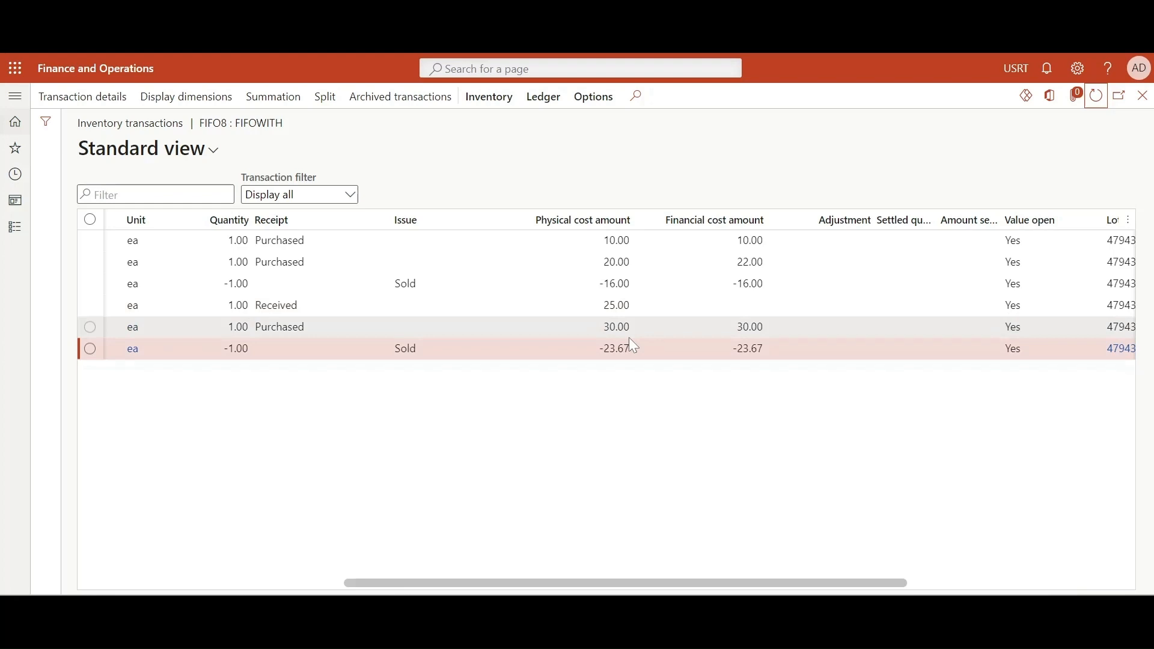
{"action": "mouse_move", "coordinate": [573, 423]}
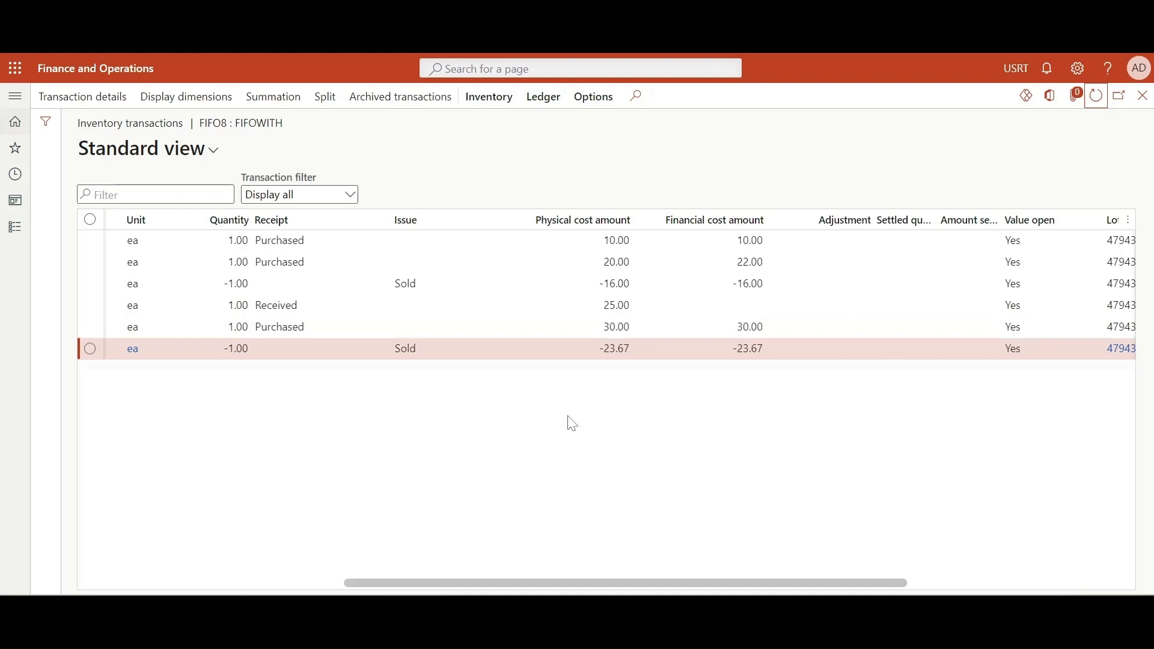
{"action": "mouse_move", "coordinate": [873, 403]}
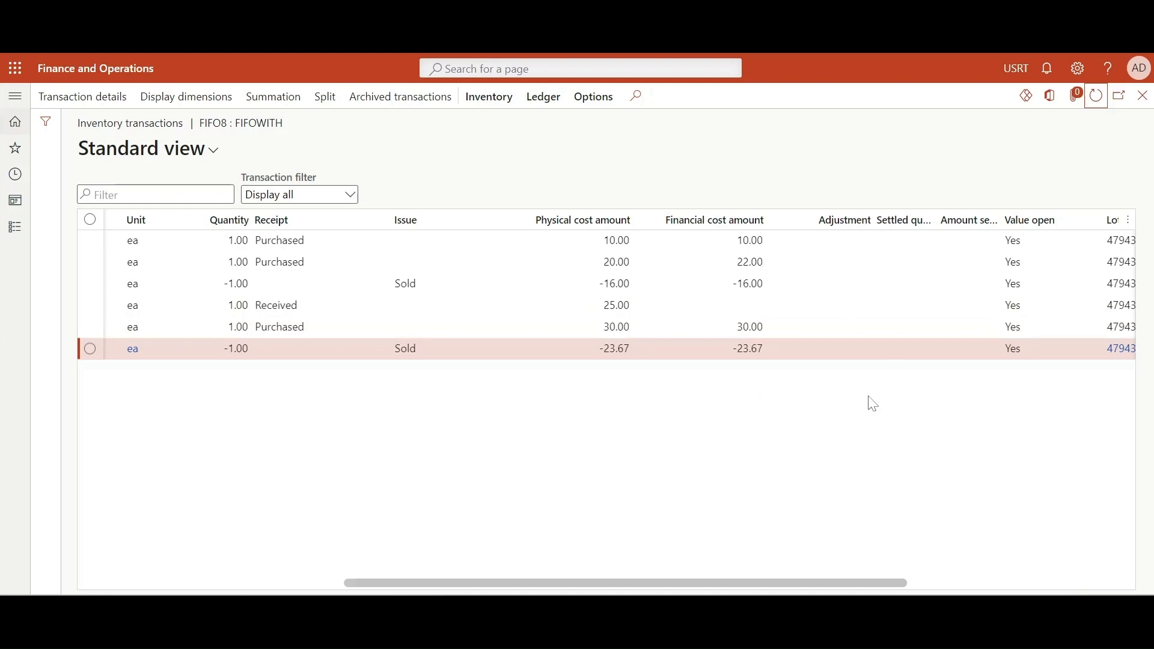
{"action": "mouse_move", "coordinate": [962, 411]}
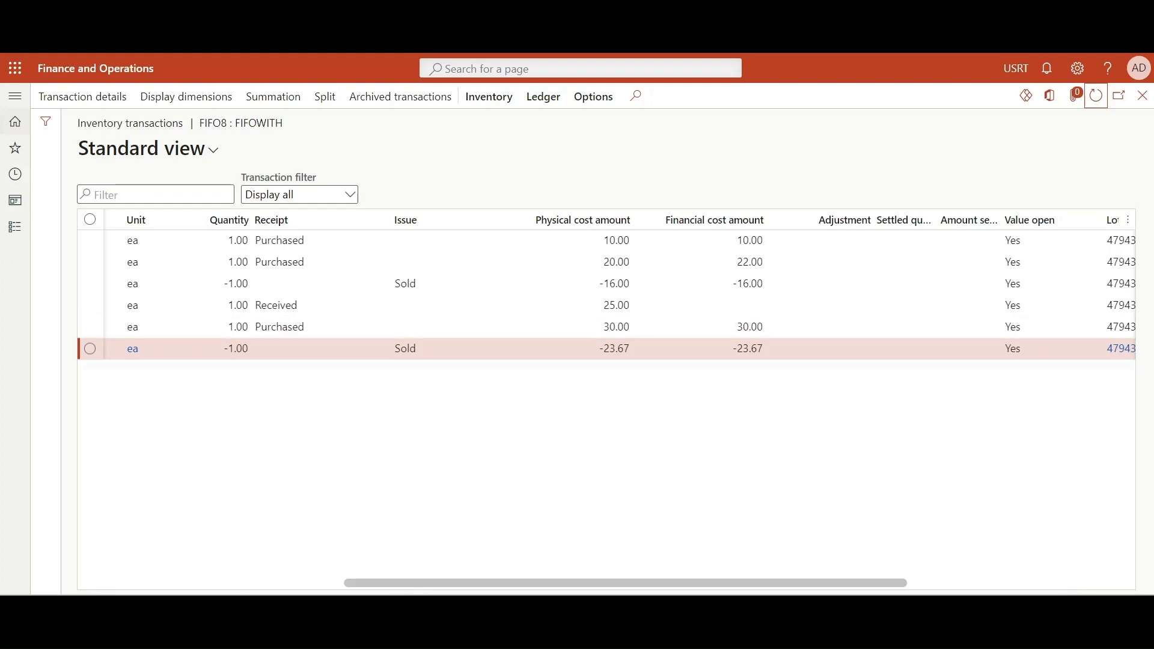
{"action": "left_click", "coordinate": [15, 96]}
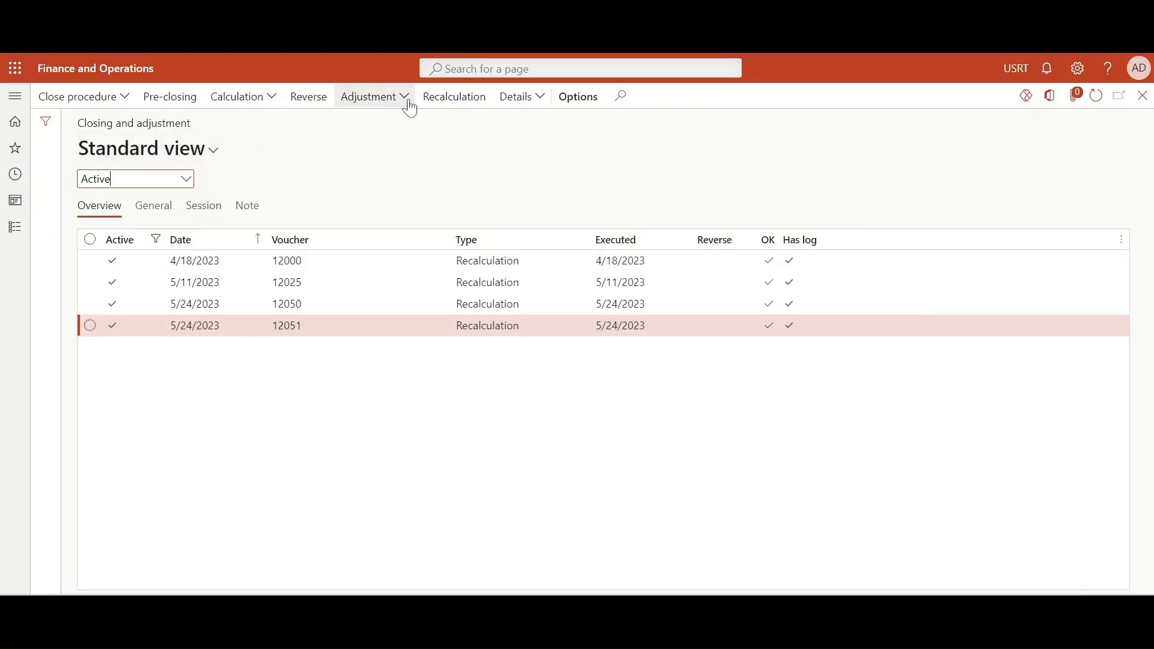
Run inventory recalculation up to 5/24/2023, filtering records to item number FIFO8
{"action": "left_click", "coordinate": [455, 96]}
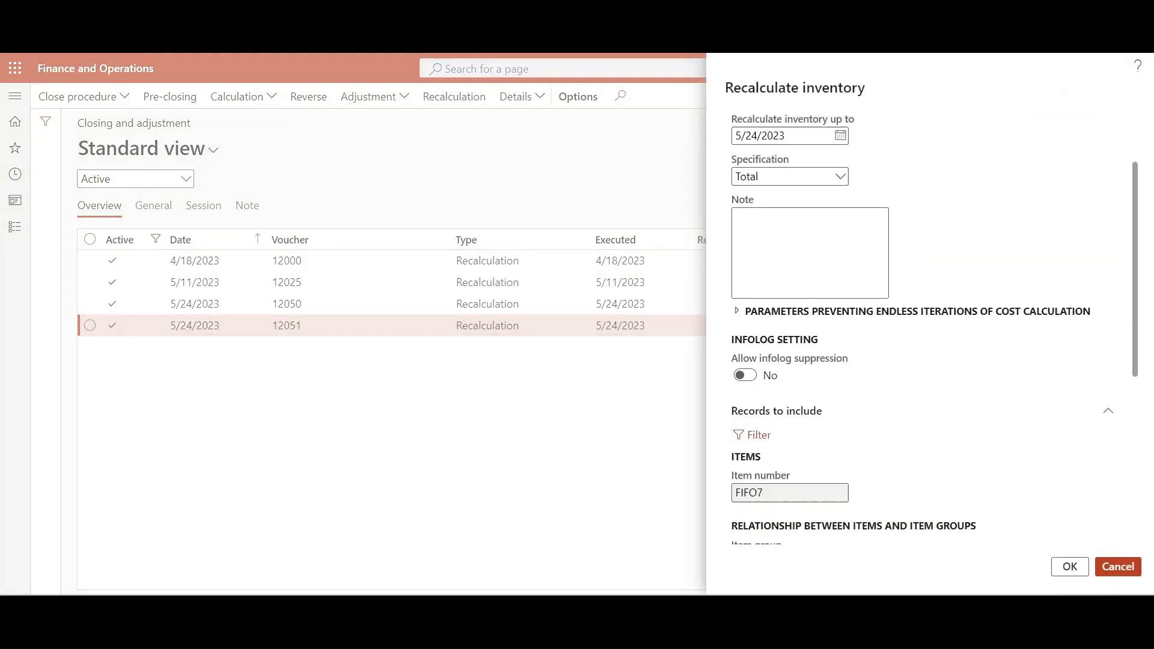
{"action": "scroll", "scroll_direction": "down", "scroll_amount": 3}
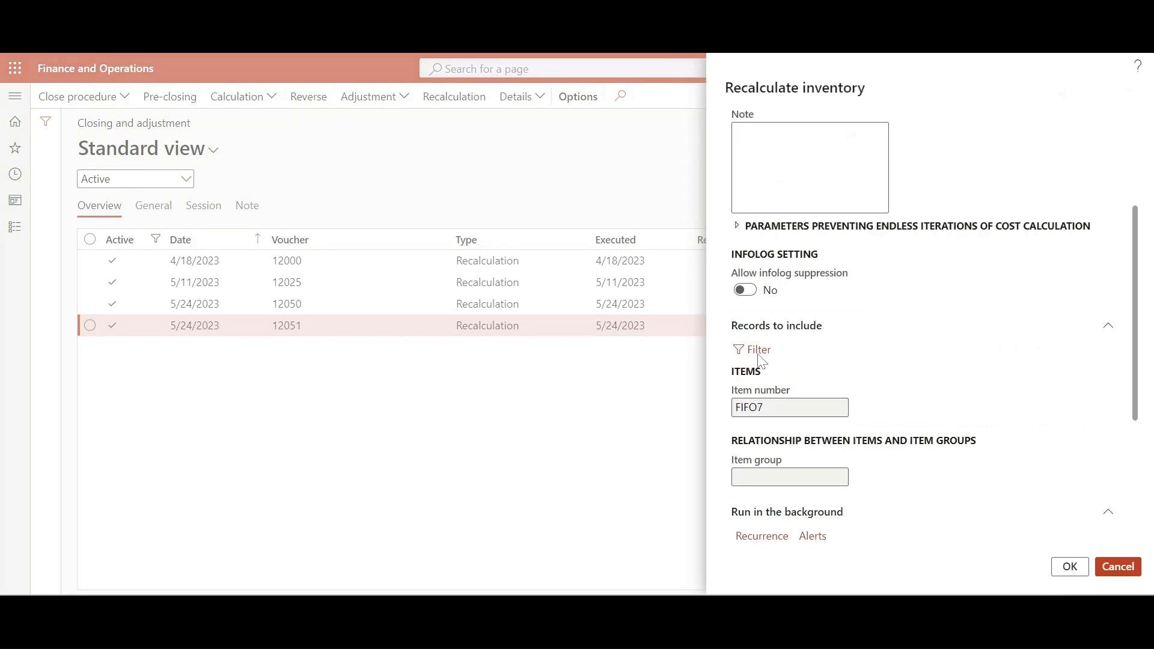
{"action": "left_click", "coordinate": [753, 350]}
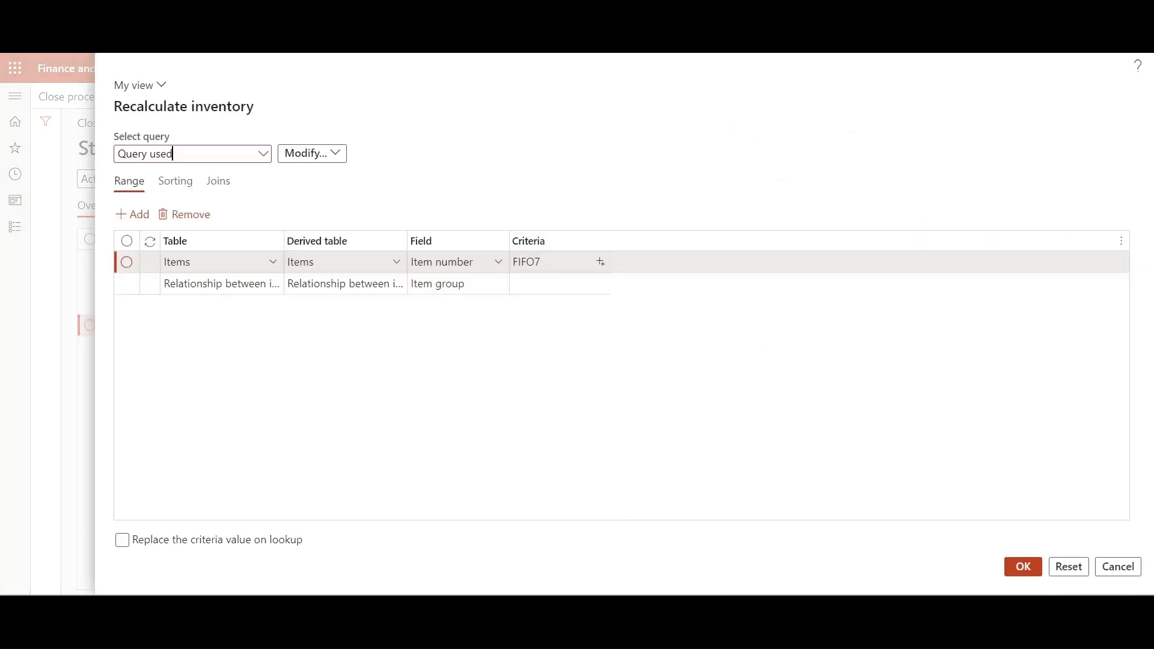
{"action": "type", "text": "FIFO8"}
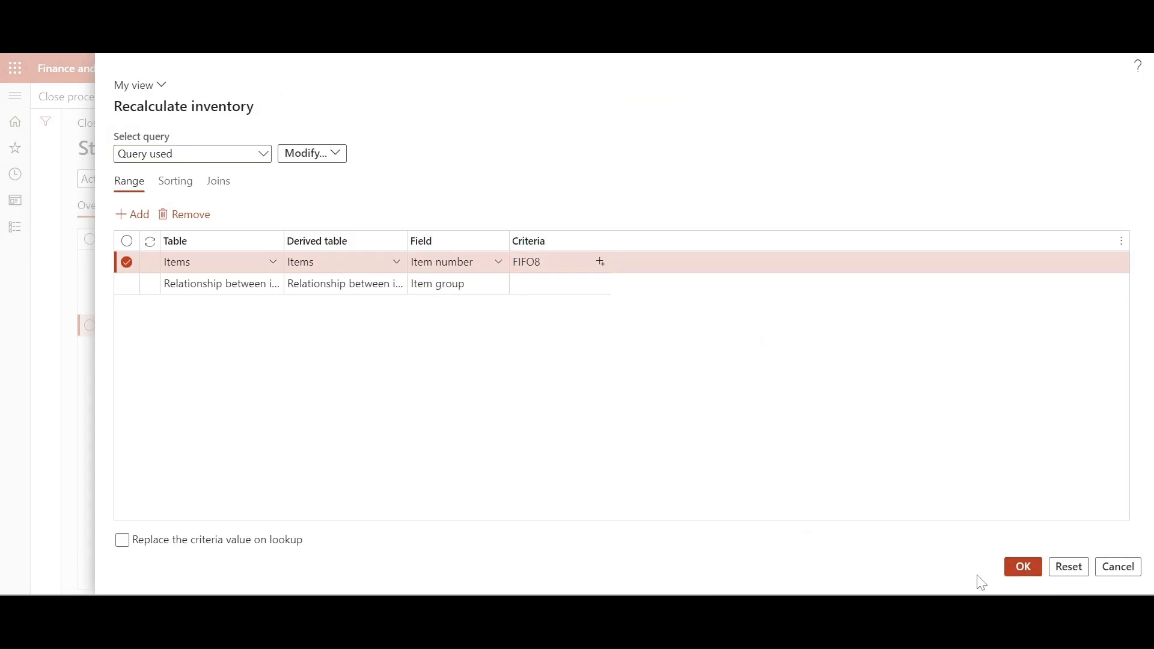
{"action": "left_click", "coordinate": [1023, 567]}
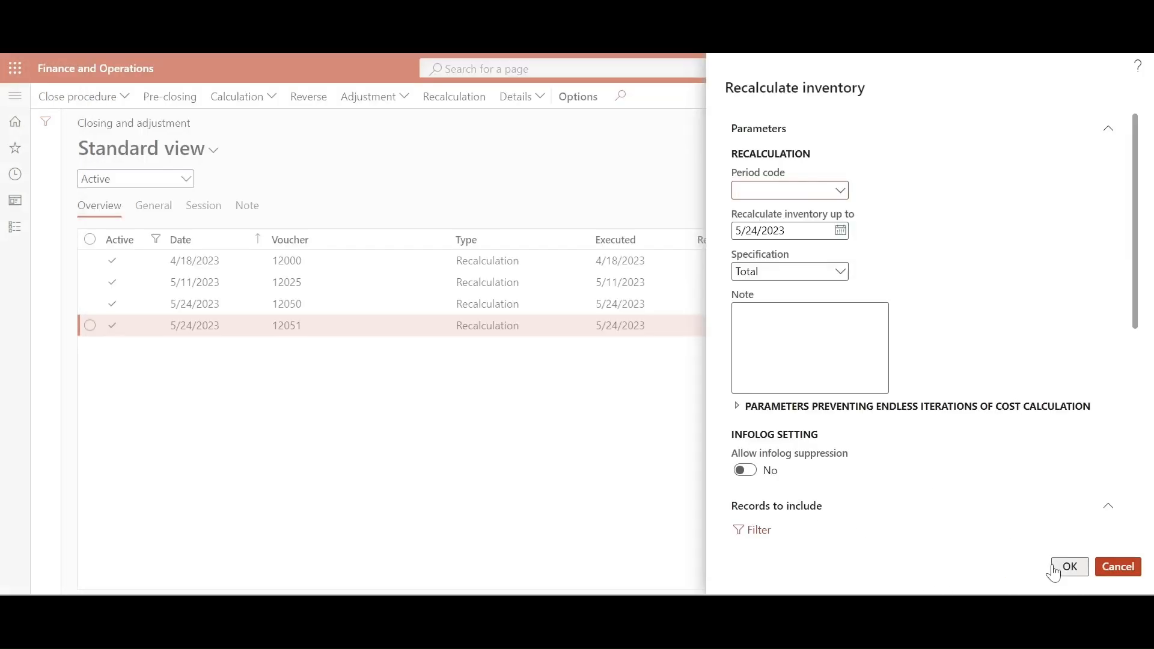
{"action": "left_click", "coordinate": [1069, 567]}
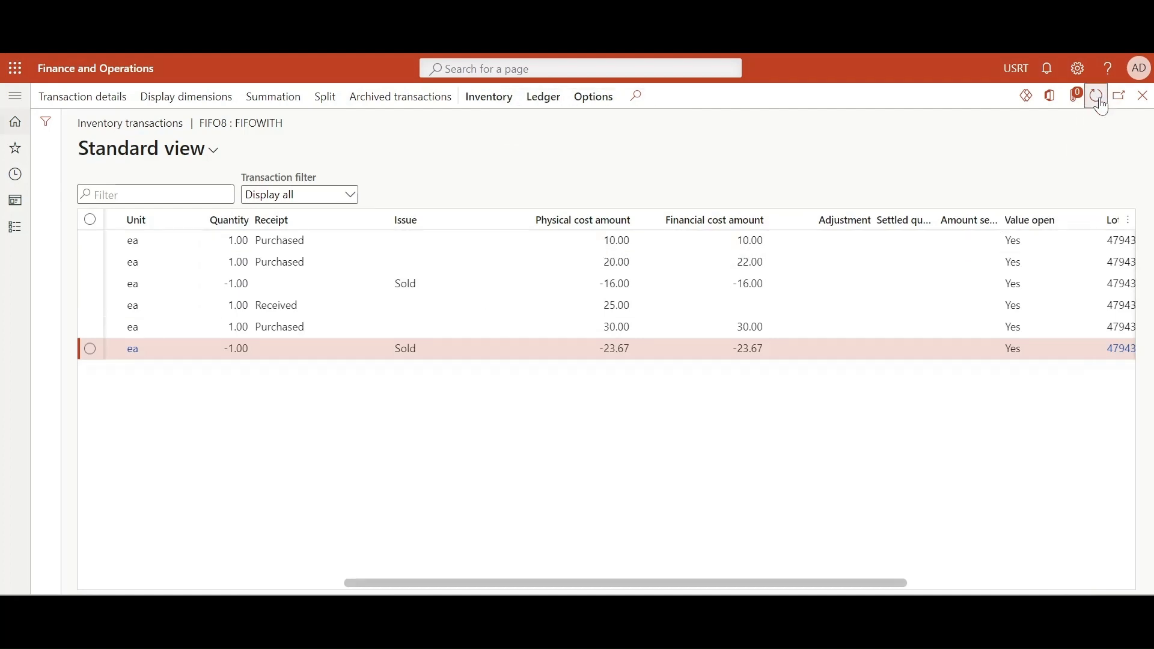
{"action": "mouse_move", "coordinate": [1098, 96]}
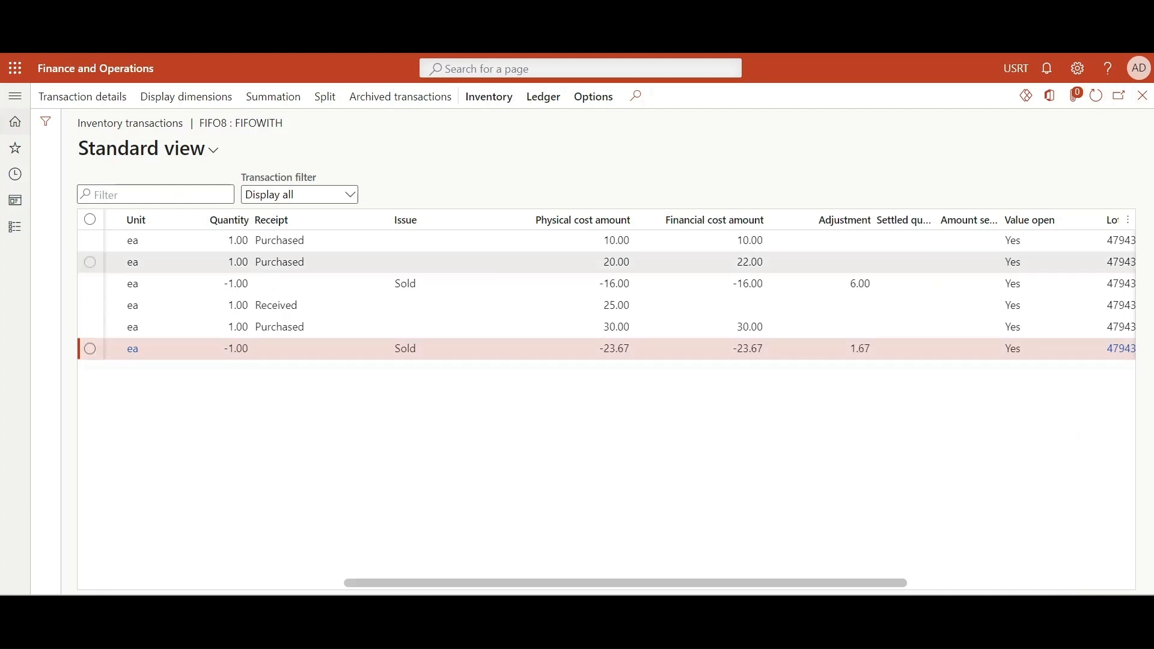
{"action": "mouse_move", "coordinate": [882, 416]}
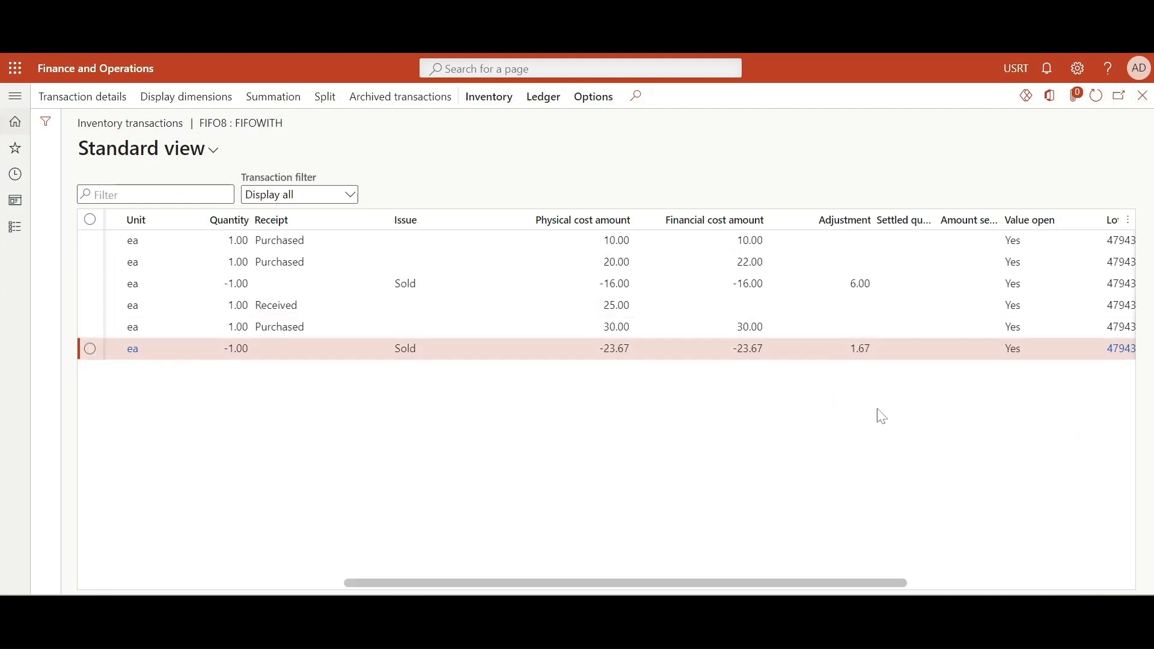
{"action": "mouse_move", "coordinate": [888, 417]}
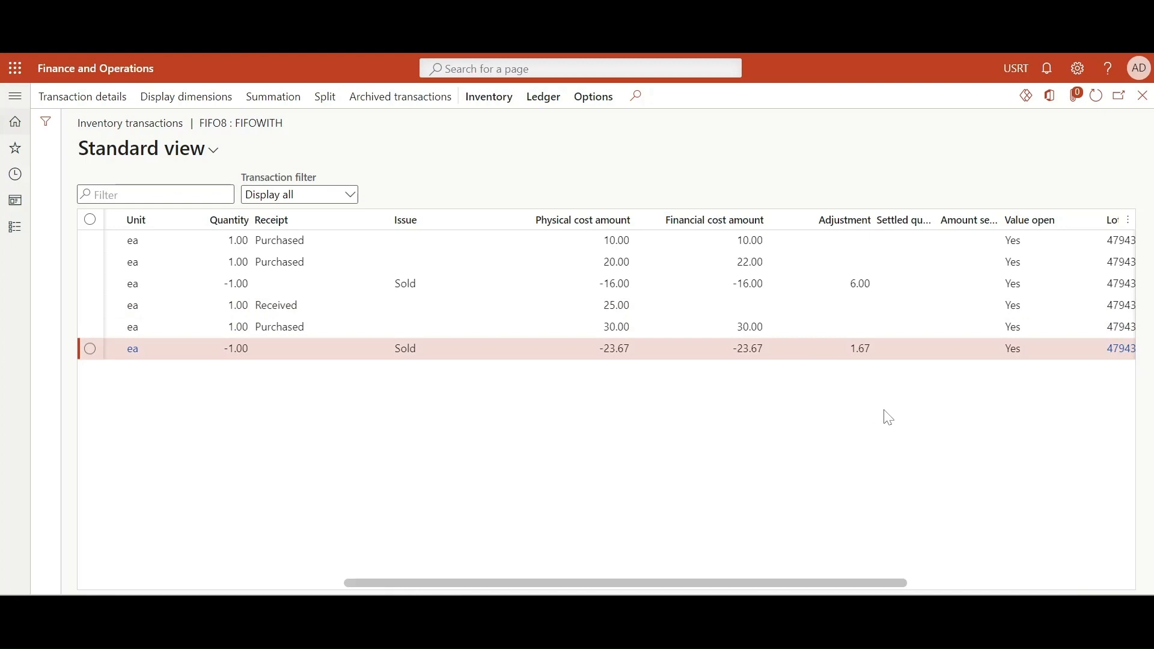